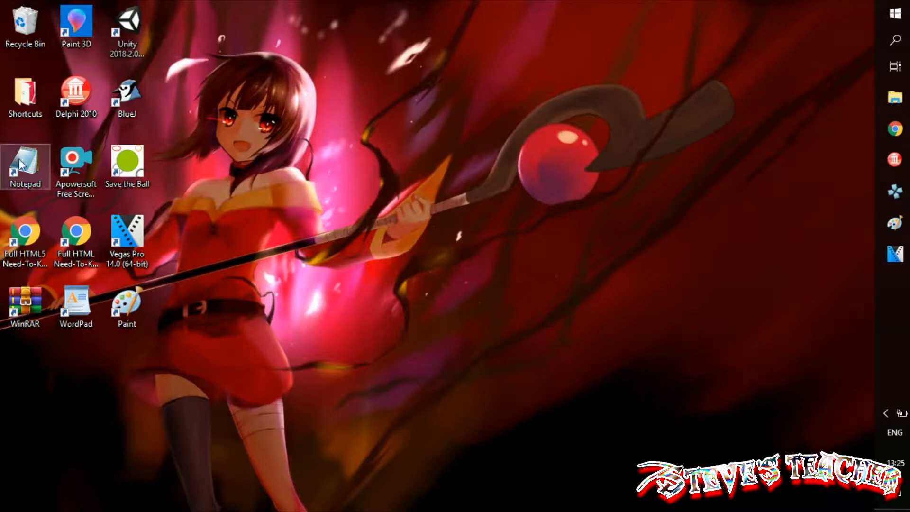
Start a blank Notepad document with the <!DOCTYPE HTML> declaration.
double_click(25, 165)
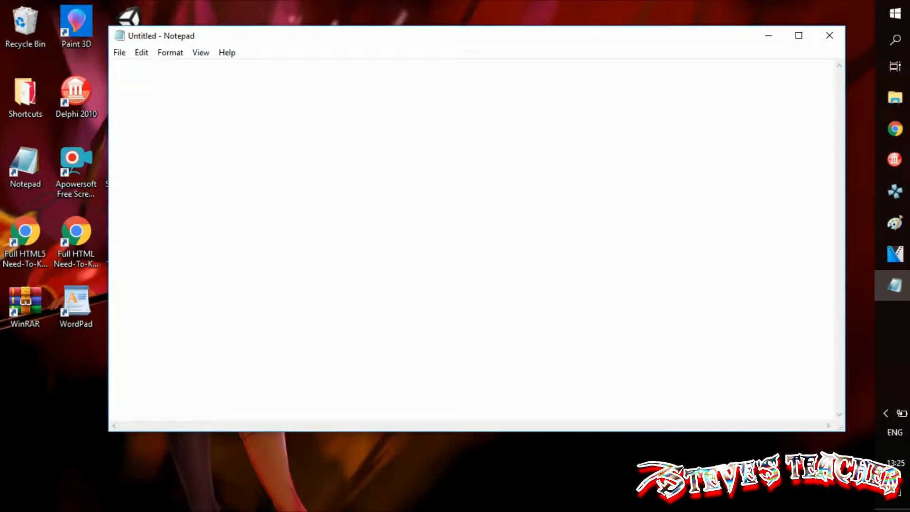
type("<")
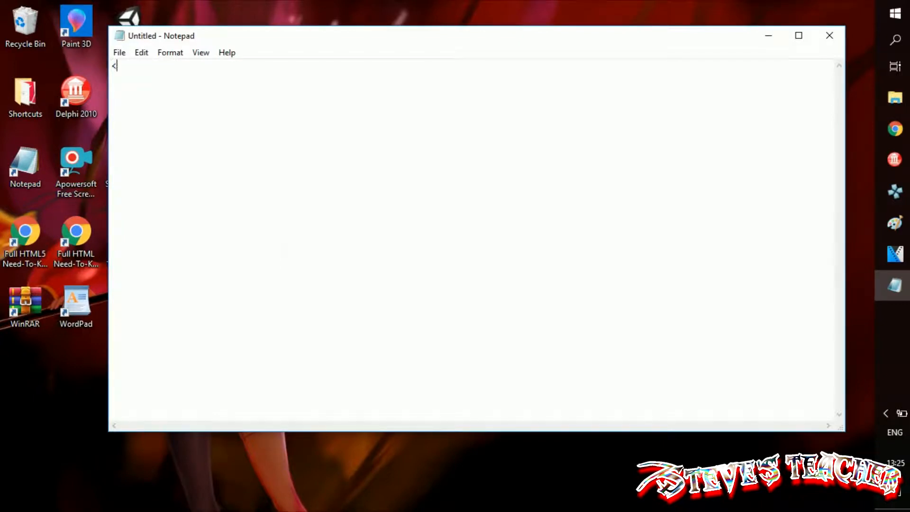
type("DOCTYPE")
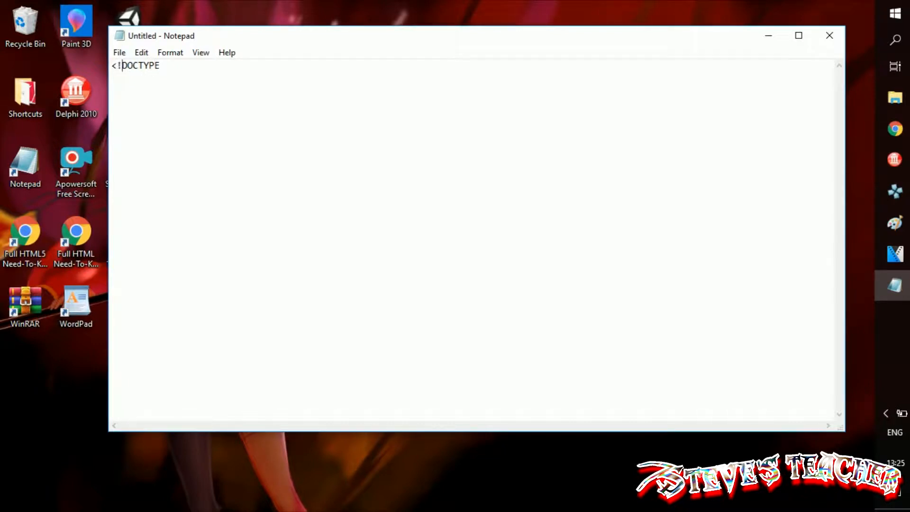
type("HTML")
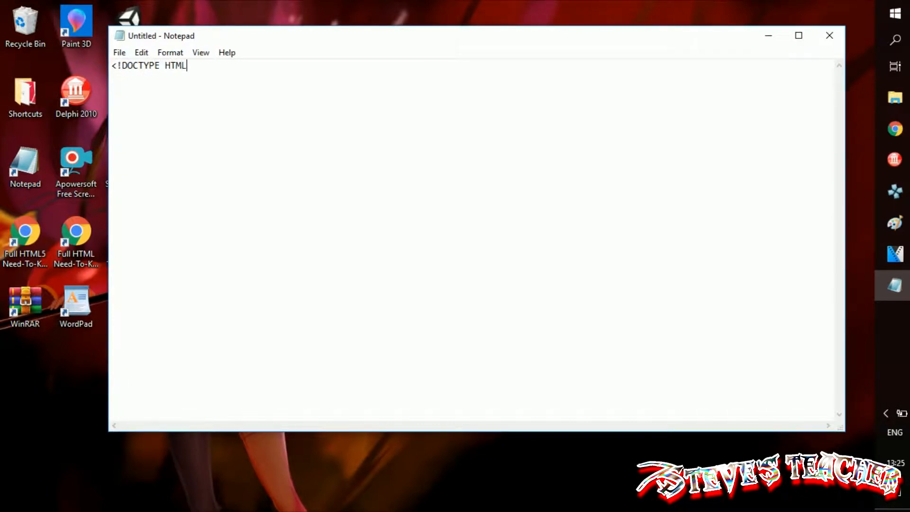
type(">")
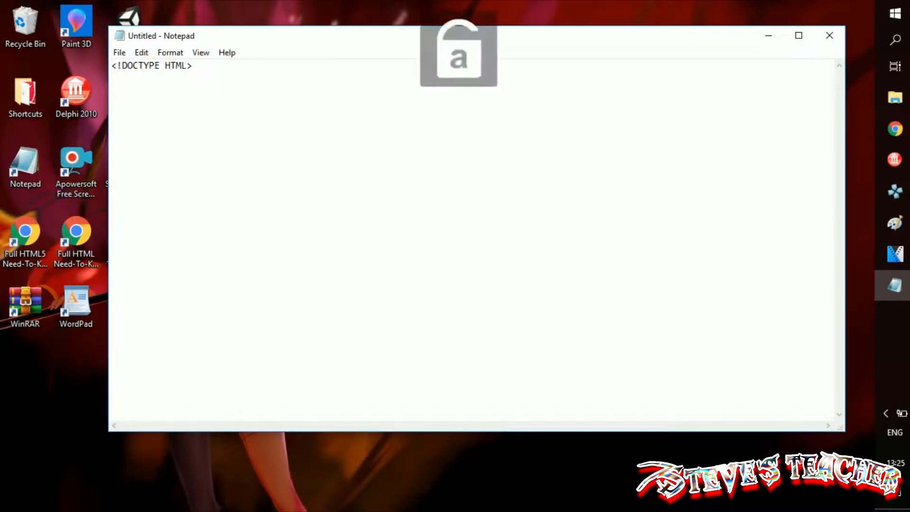
Add the <html> and <body> tags with the closing </body> below them.
type("<h")
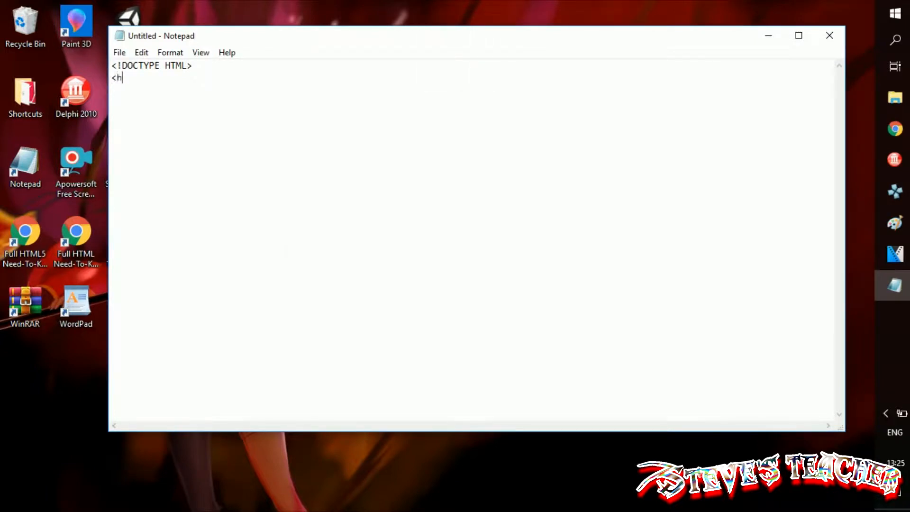
type("tml>")
type("</ht")
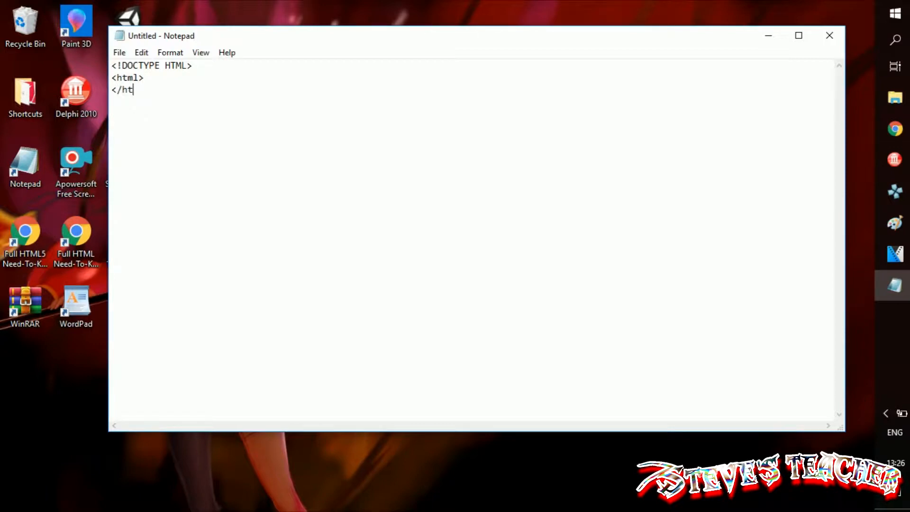
type("ml>")
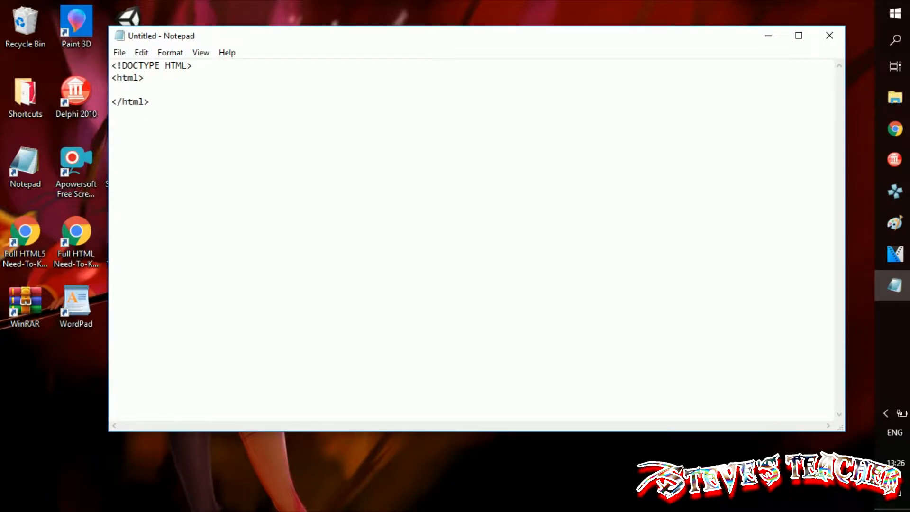
type("<body>")
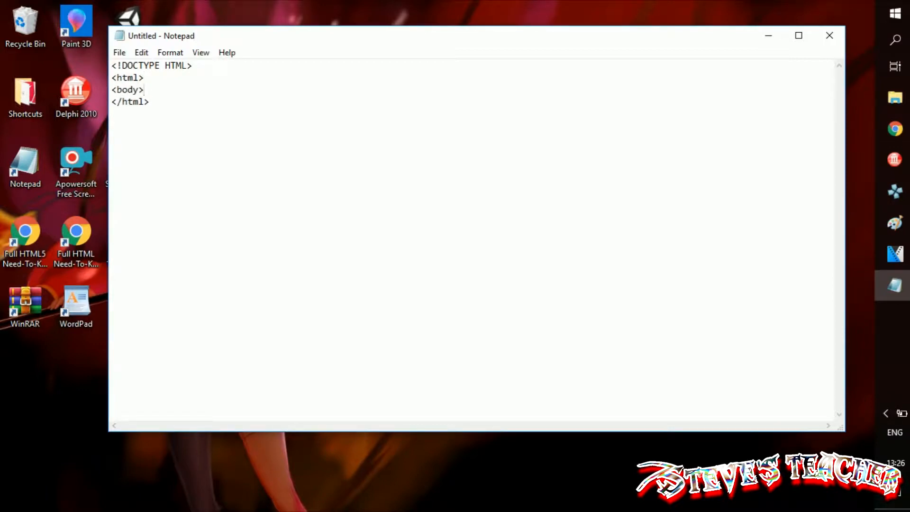
type("</body>")
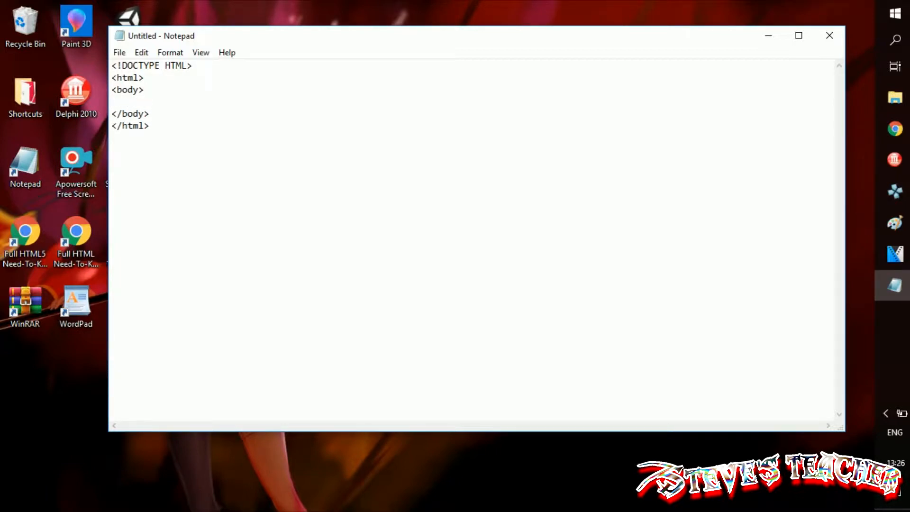
Place two <hr/> horizontal rules inside the body on separate lines.
type("<hr/")
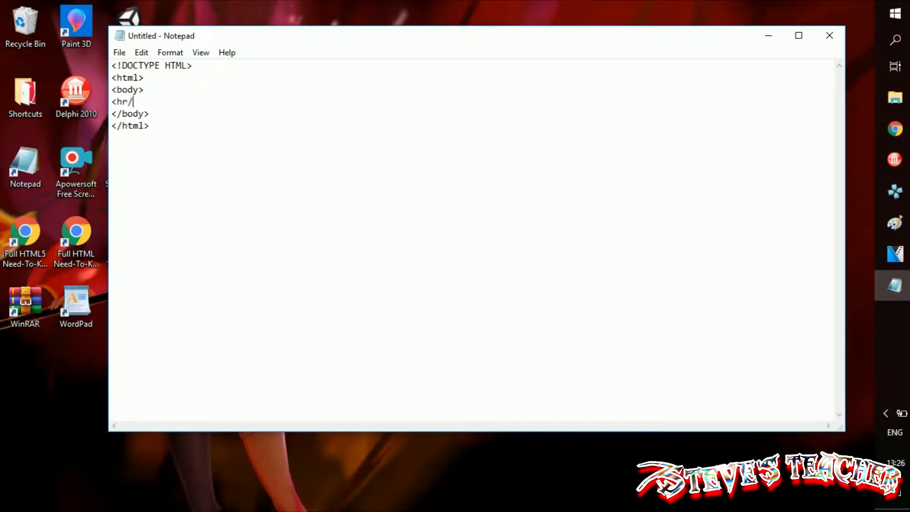
key("Enter")
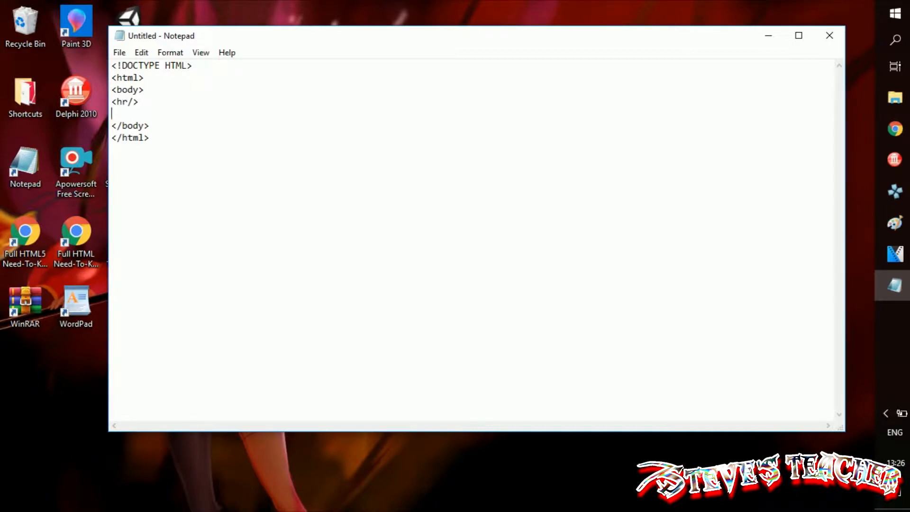
type("hr/>")
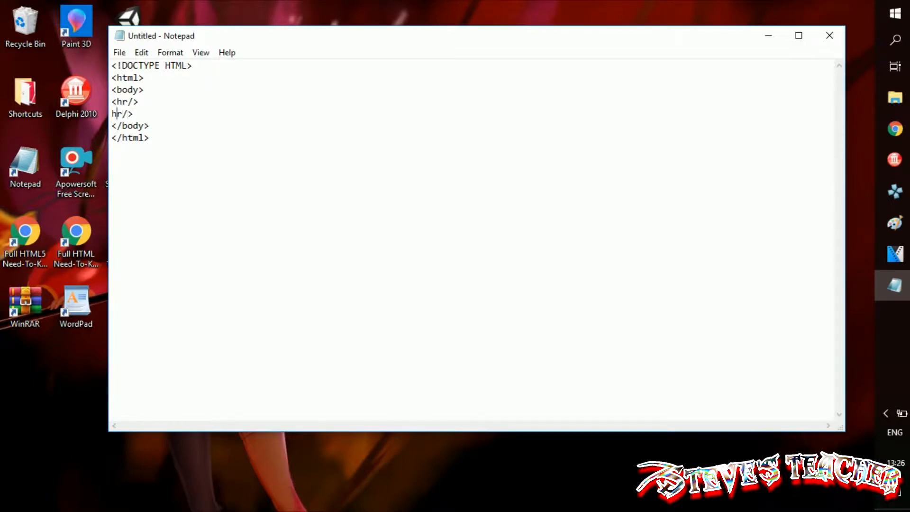
Insert an empty <svg> element with width 200 and height 200 between the rules.
type("<")
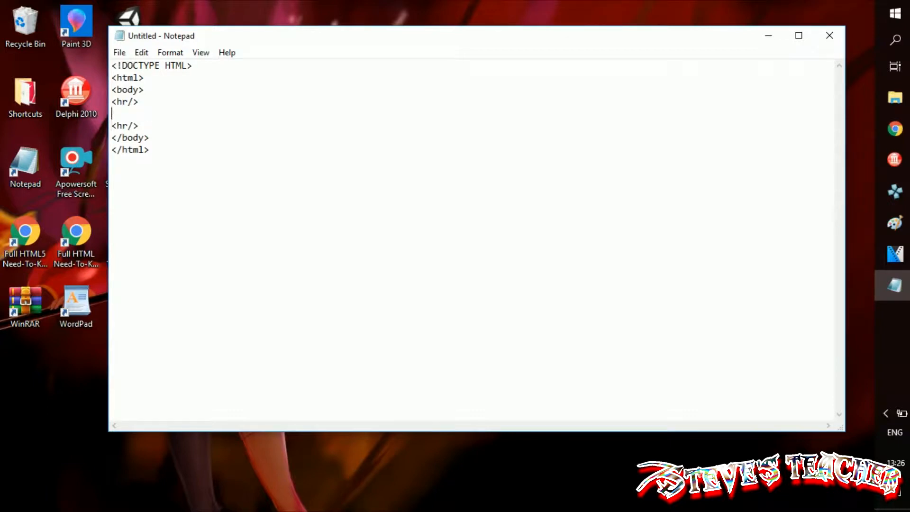
type("<")
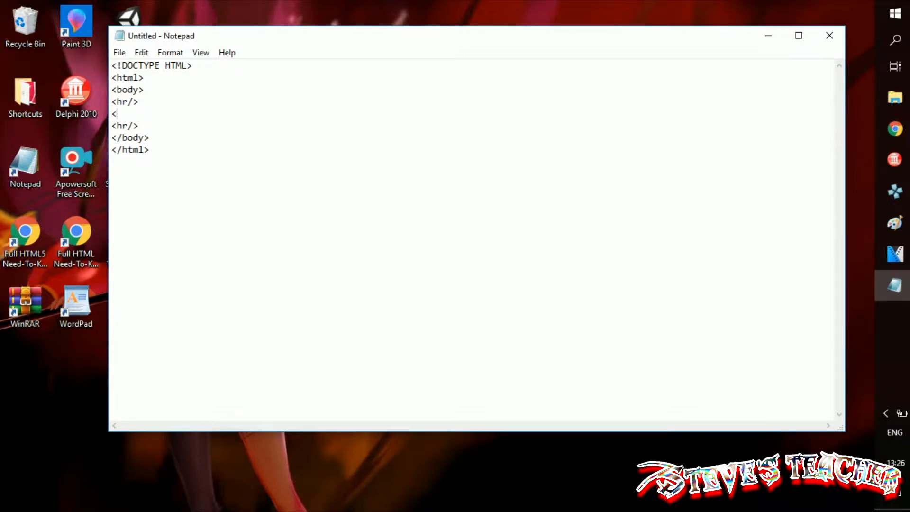
type("svg widt")
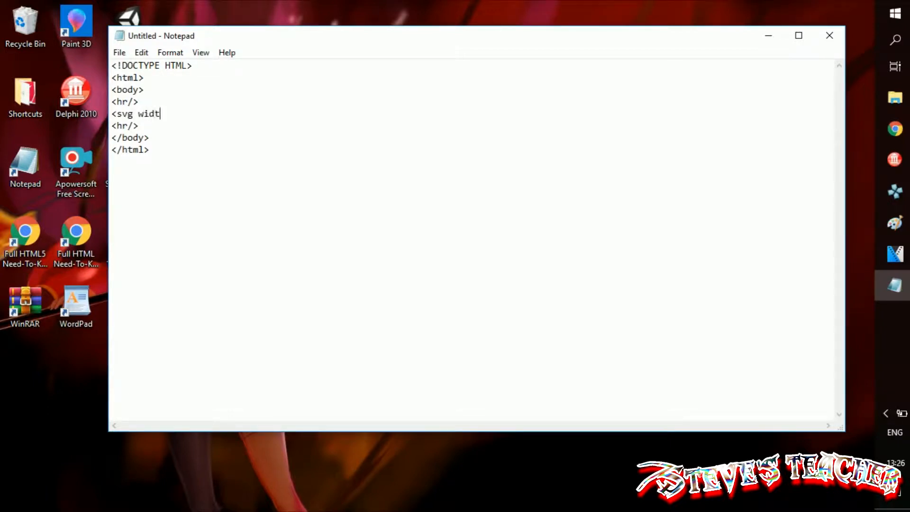
type("h= 200")
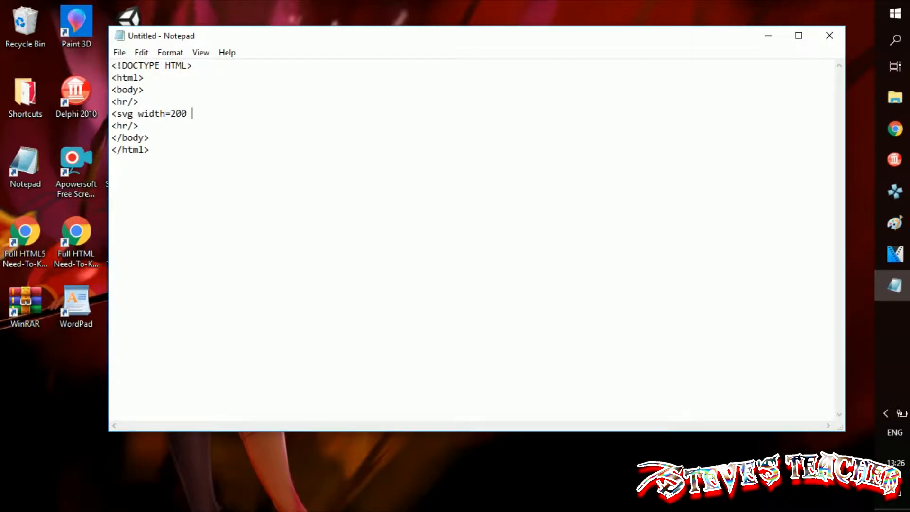
type("length=20")
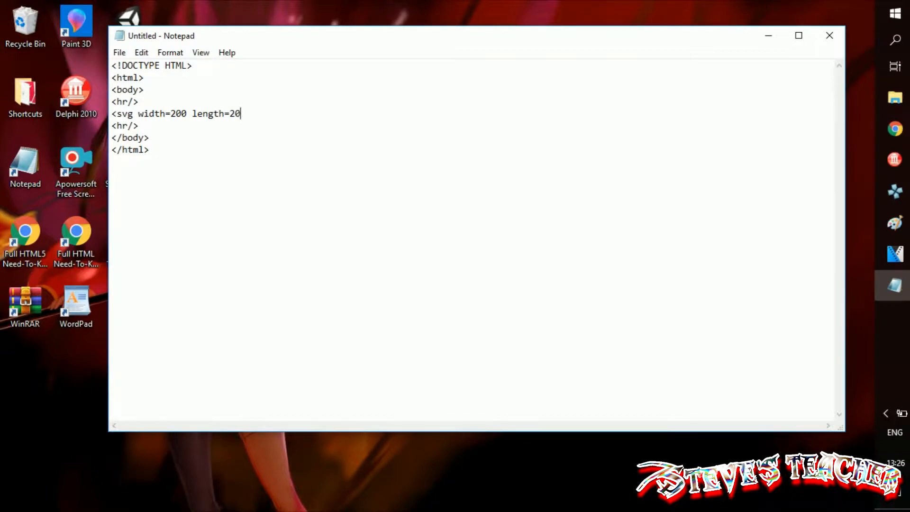
type("height")
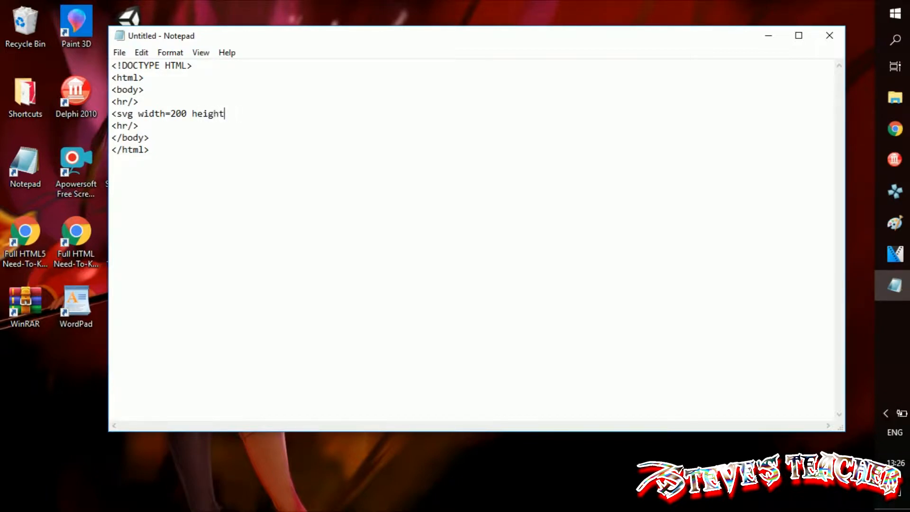
type("=200")
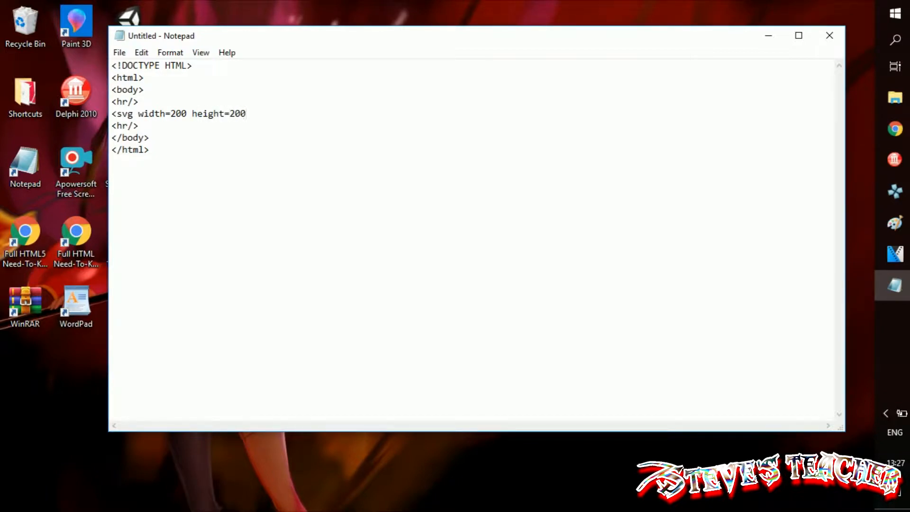
type("><")
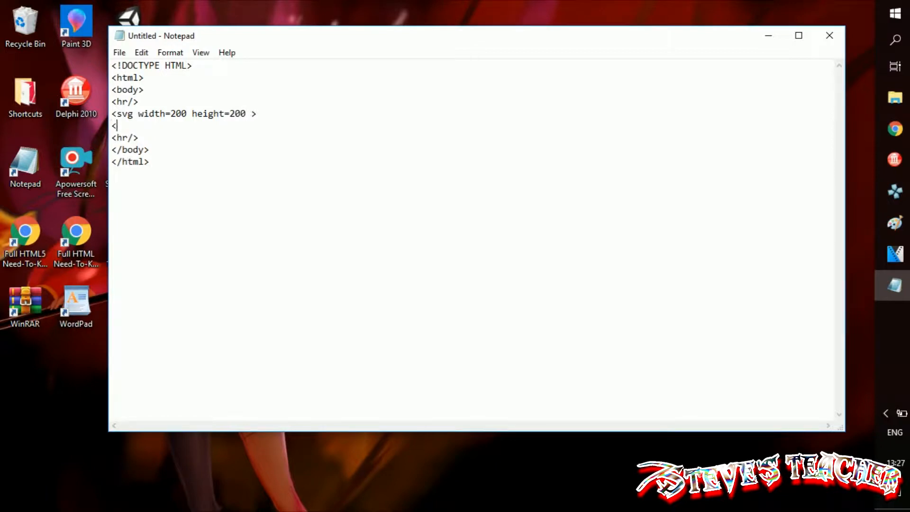
type("/svg>")
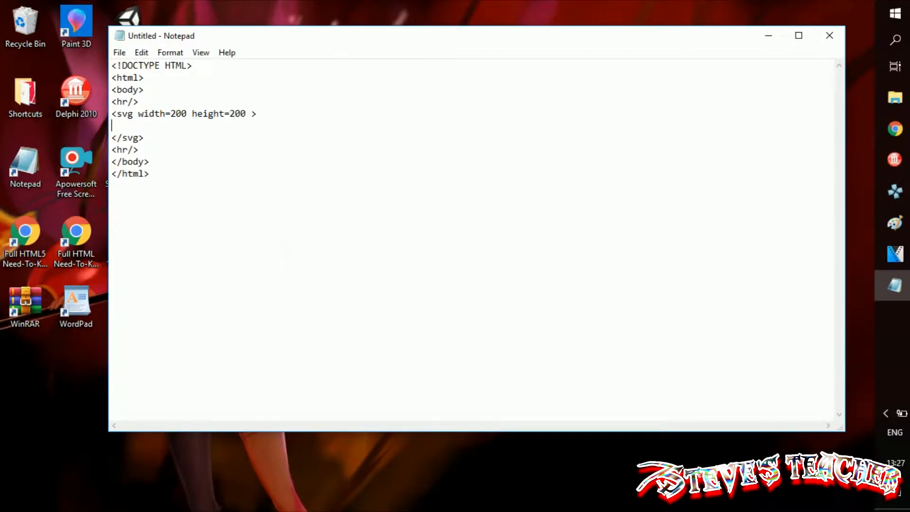
Add a self-closing <circle /> tag inside the svg element.
type("<")
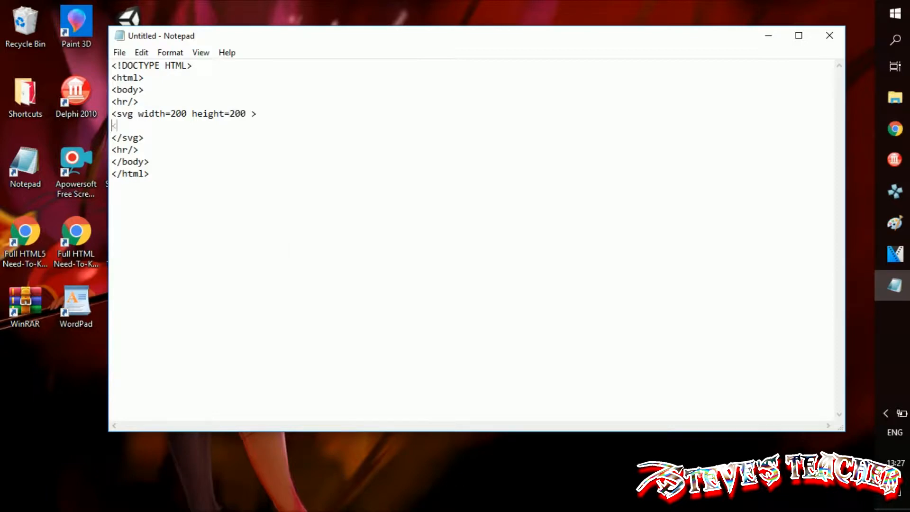
type("<c")
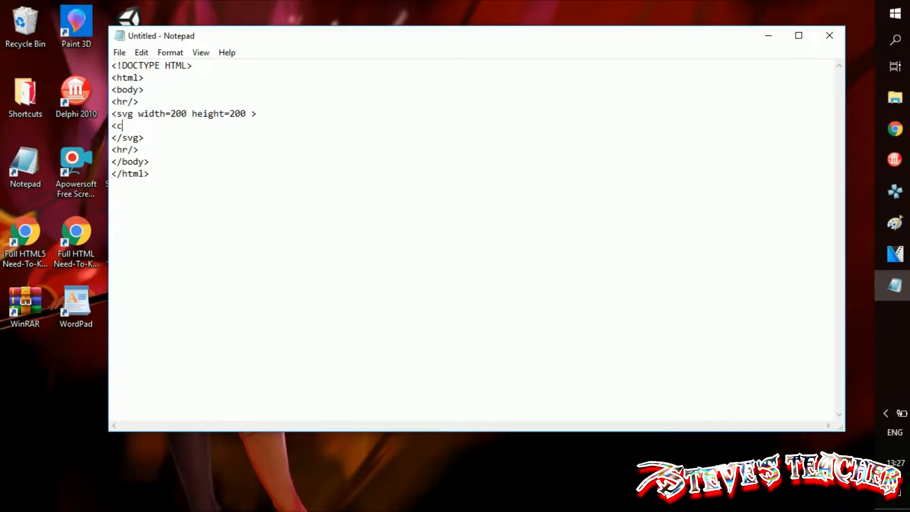
type("irclr")
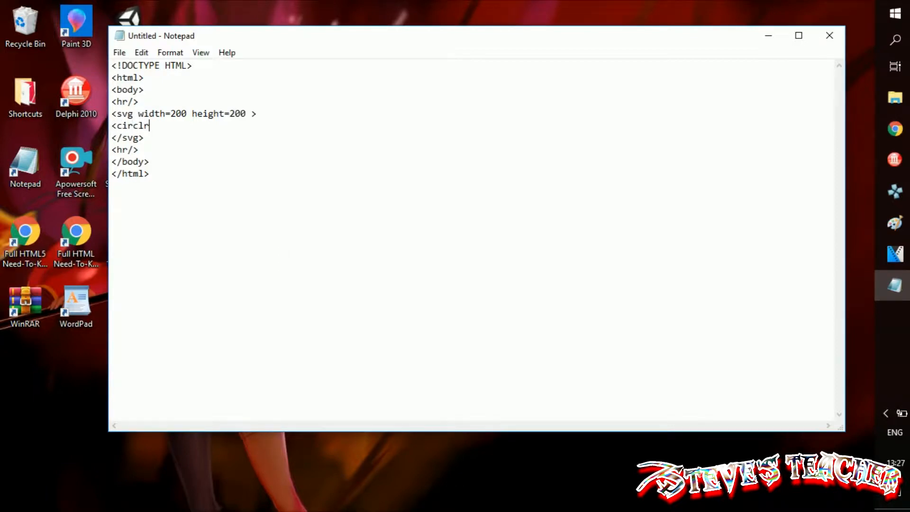
type("e")
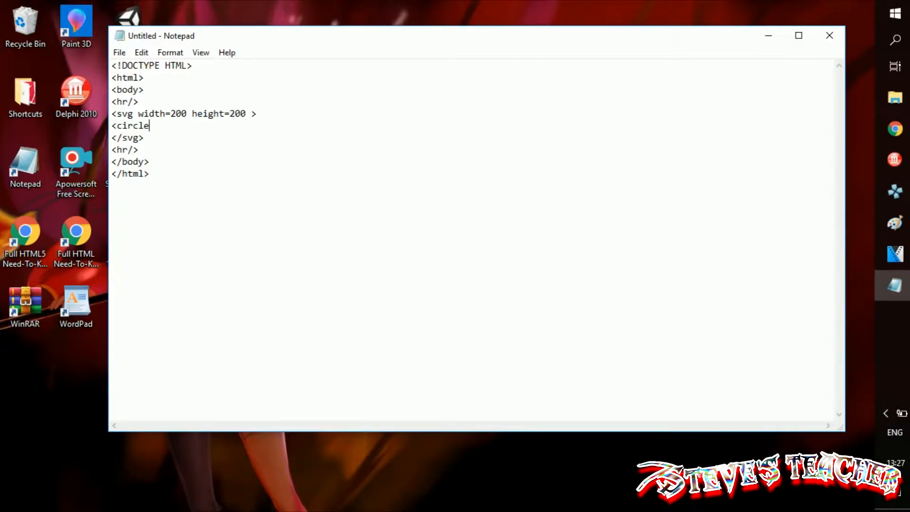
type("/>")
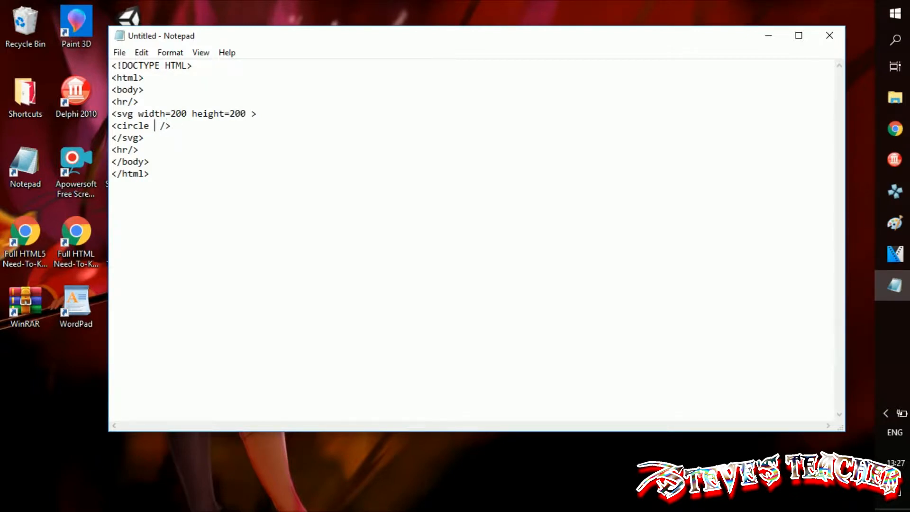
Give the circle cx=50, cy=50, r=40 and fill=red.
type("c")
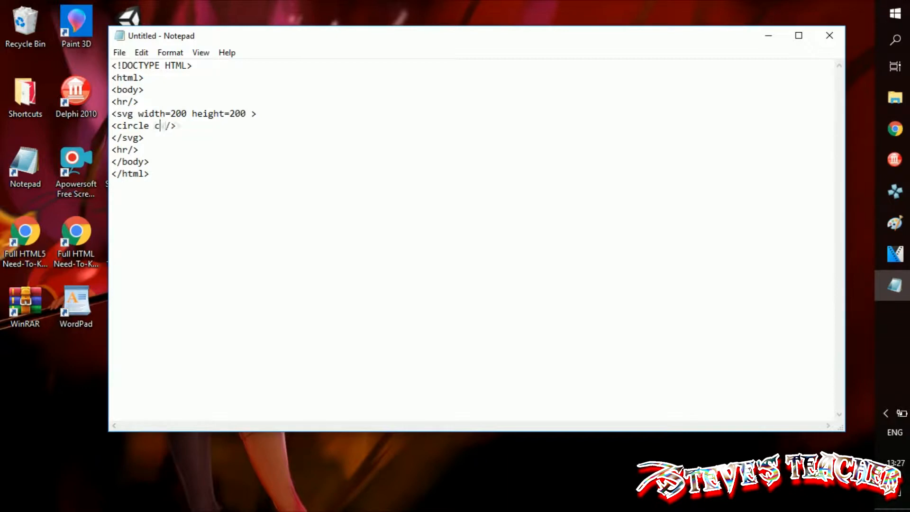
type("x=50")
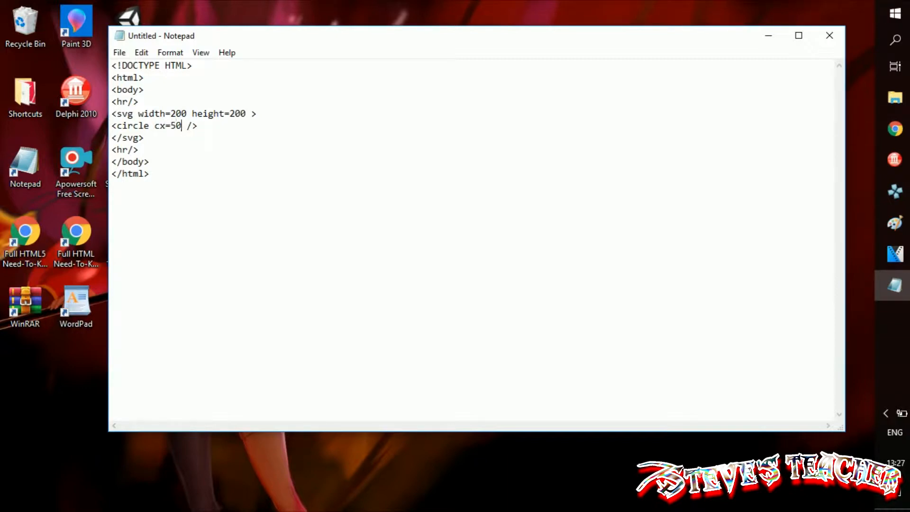
type("cy")
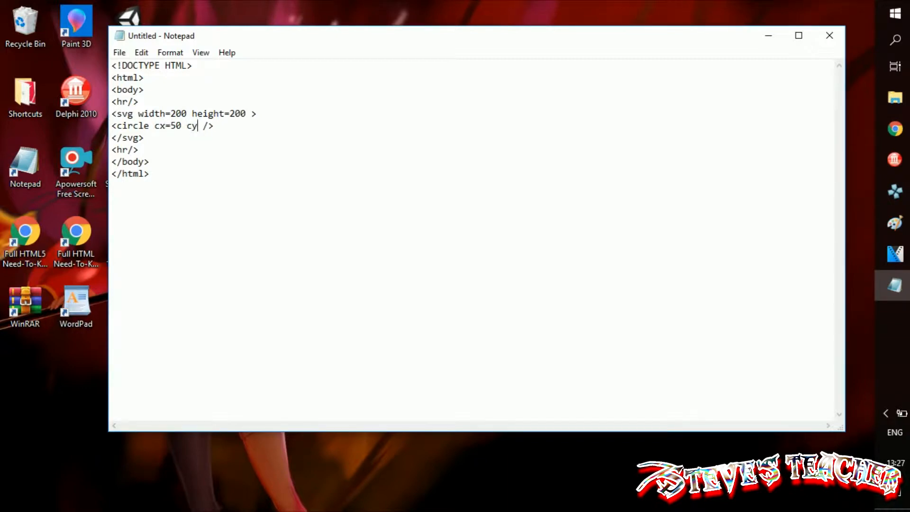
type("=50")
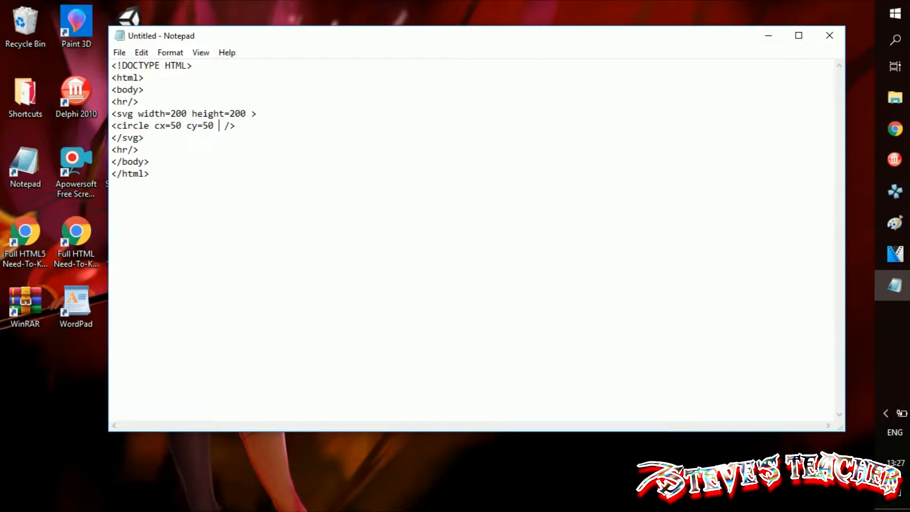
type("r40")
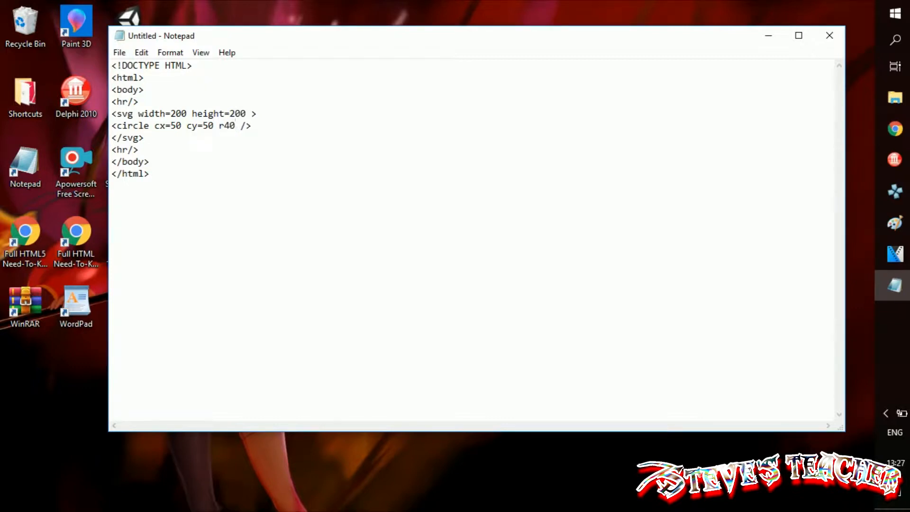
type("=")
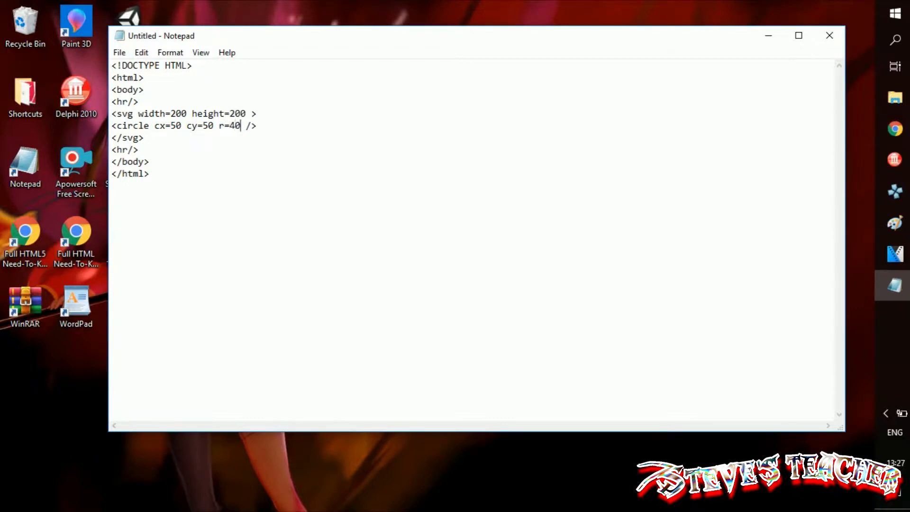
type("fil")
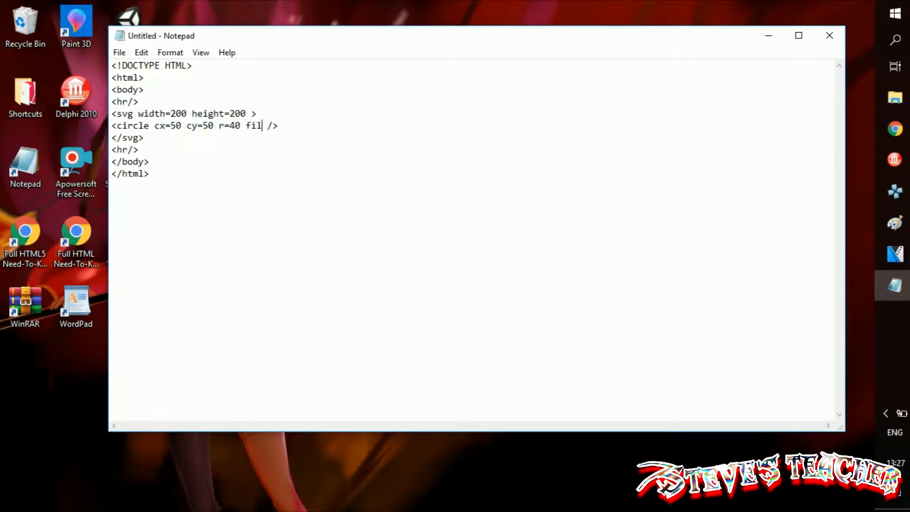
type("=r")
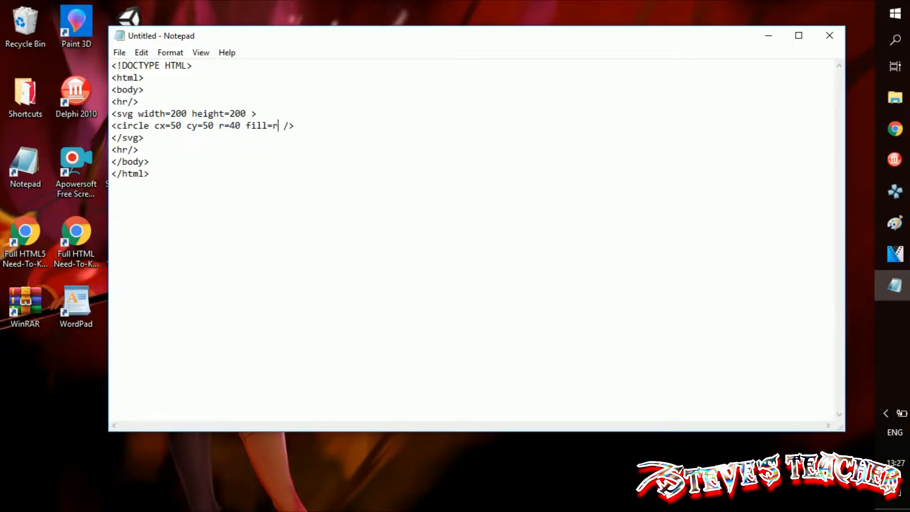
type("ed")
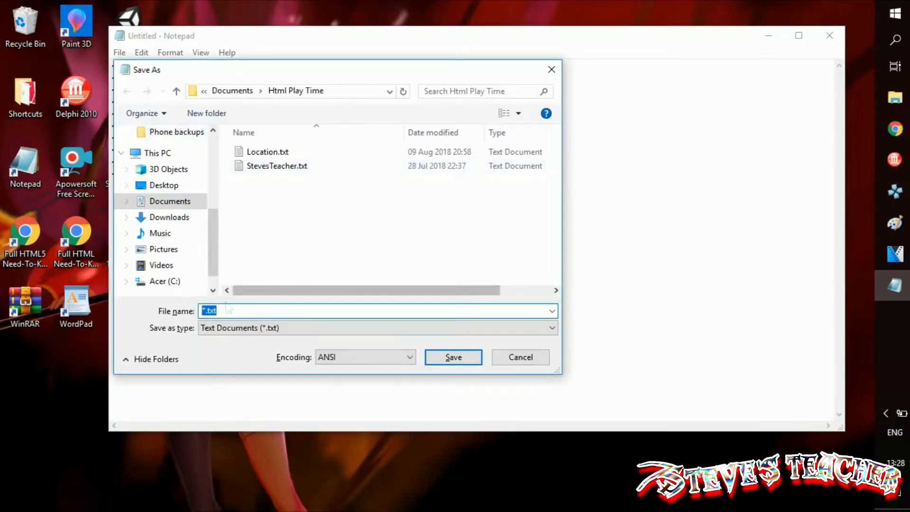
Save the document as Youtube SVG.html with Save as type set to All Files.
left_click(377, 328)
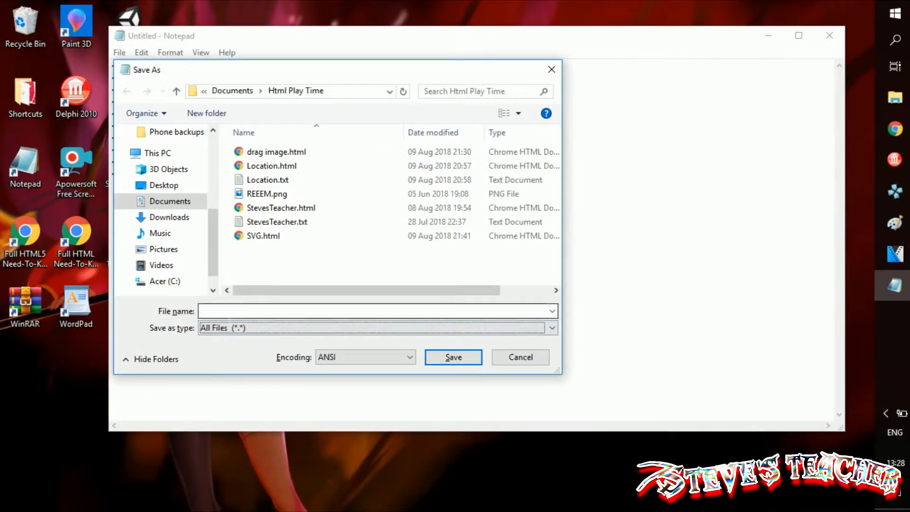
type("You")
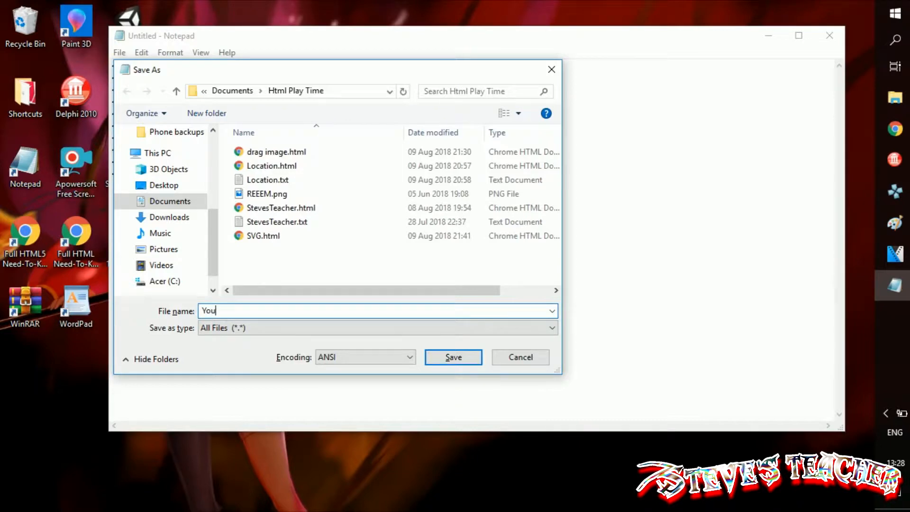
type("tube")
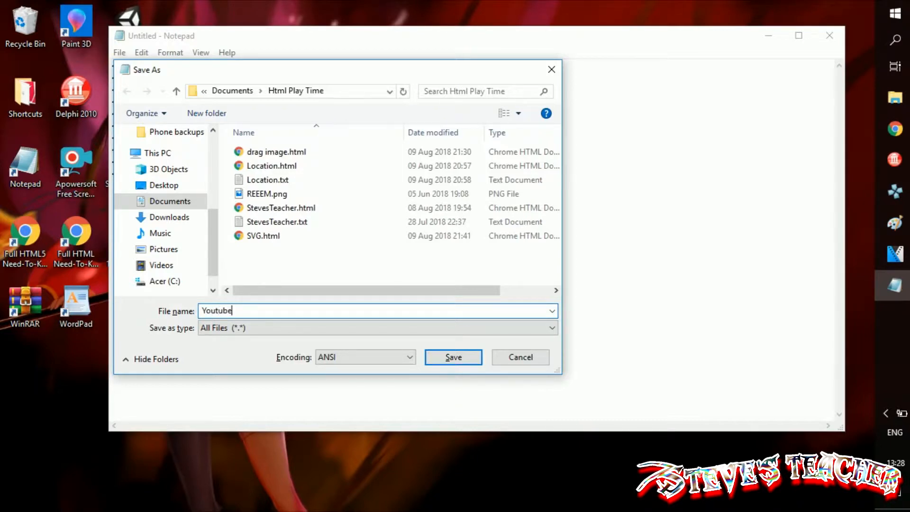
type("SV")
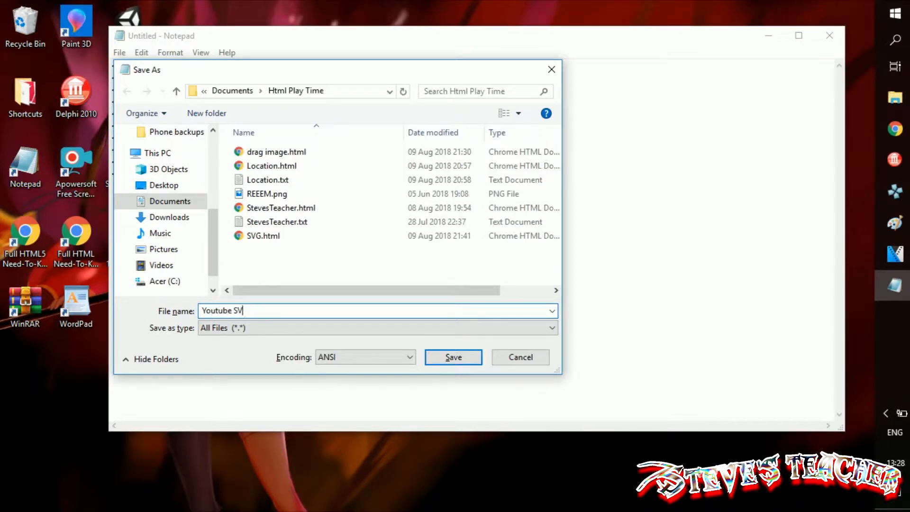
type("G.html")
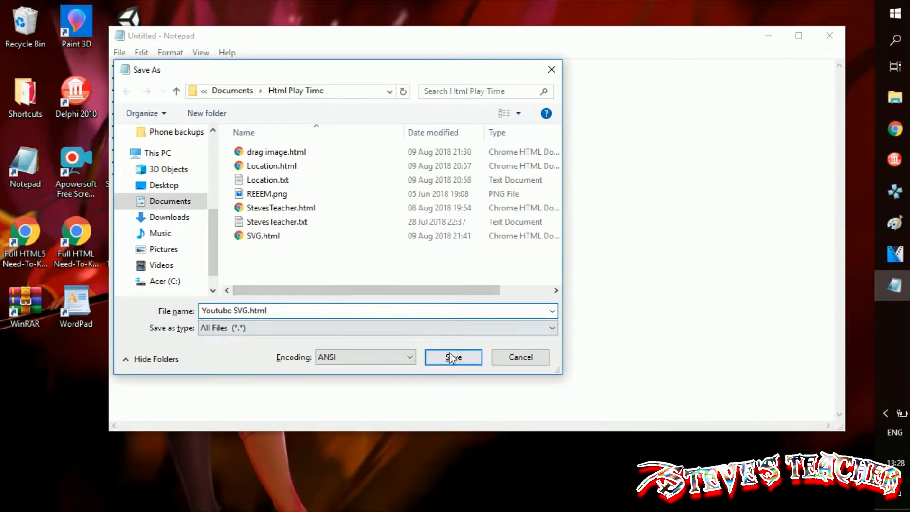
left_click(453, 357)
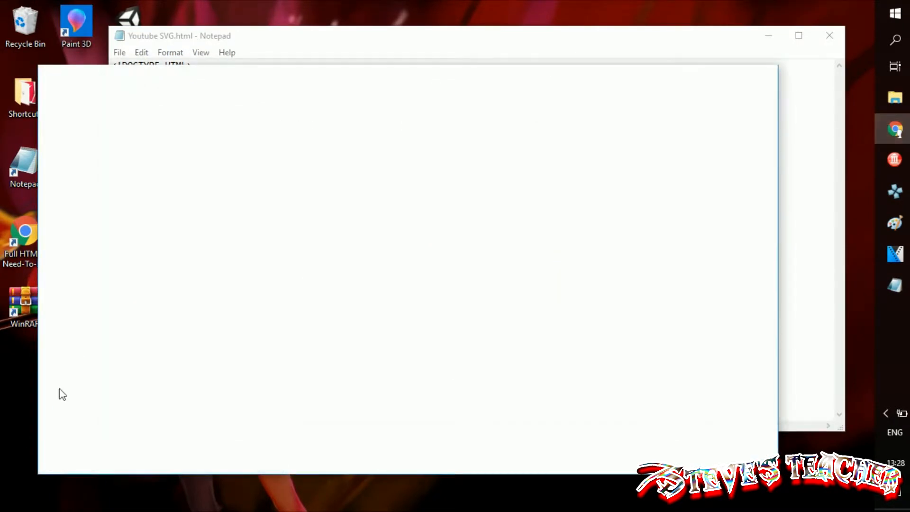
mouse_move(207, 177)
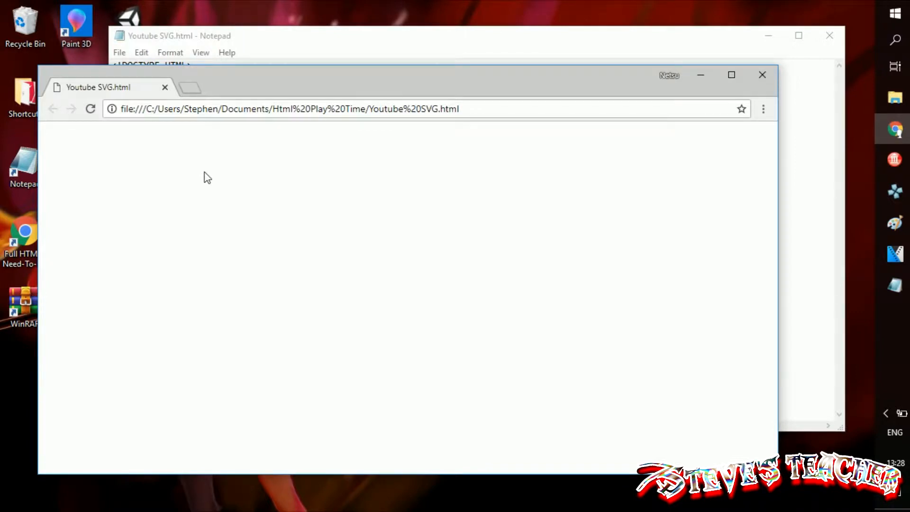
Preview the red circle in Chrome, then change its centre to 70,70 and radius to 50.
left_click(91, 108)
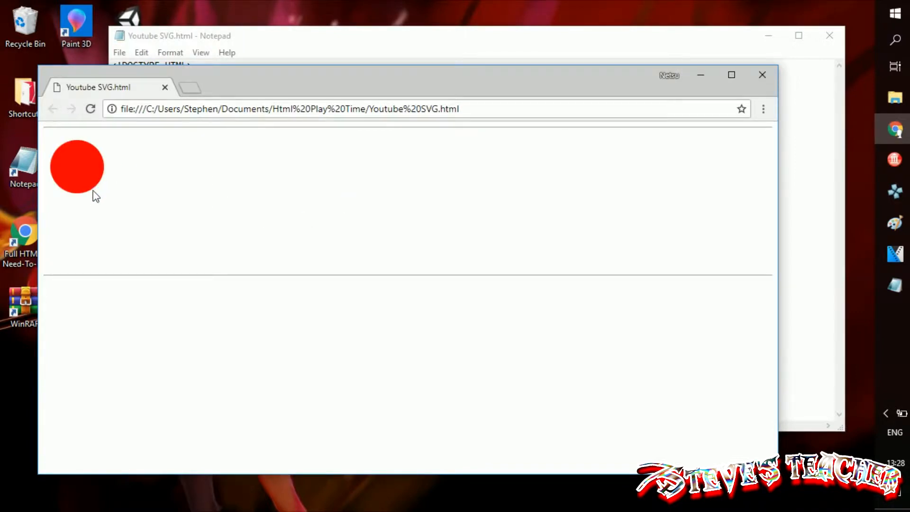
mouse_move(61, 216)
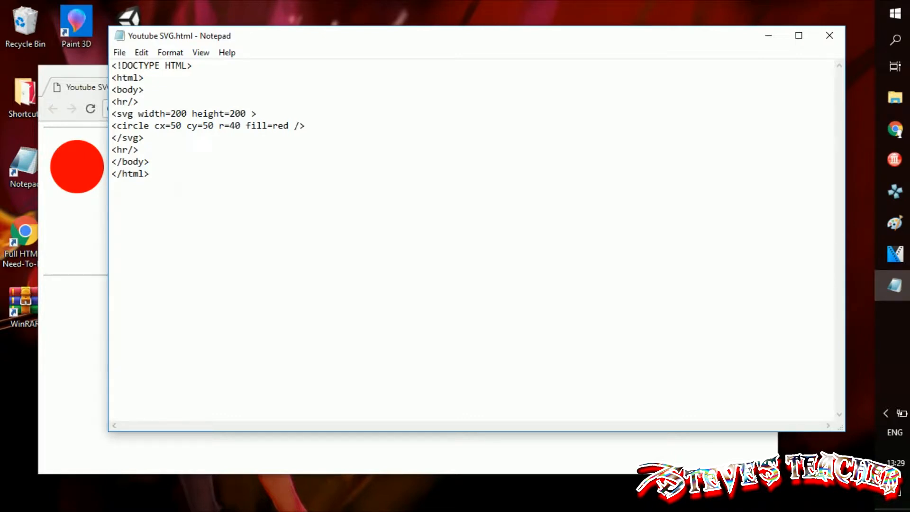
type("7")
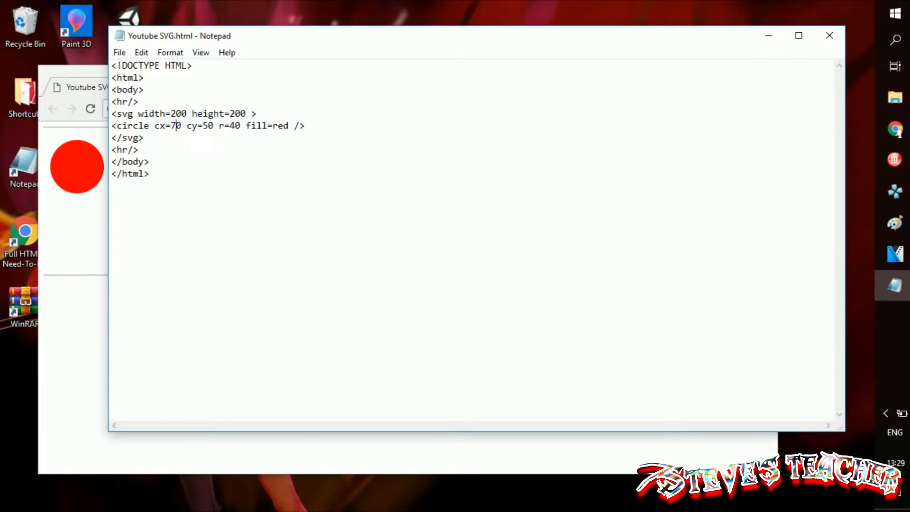
type("70")
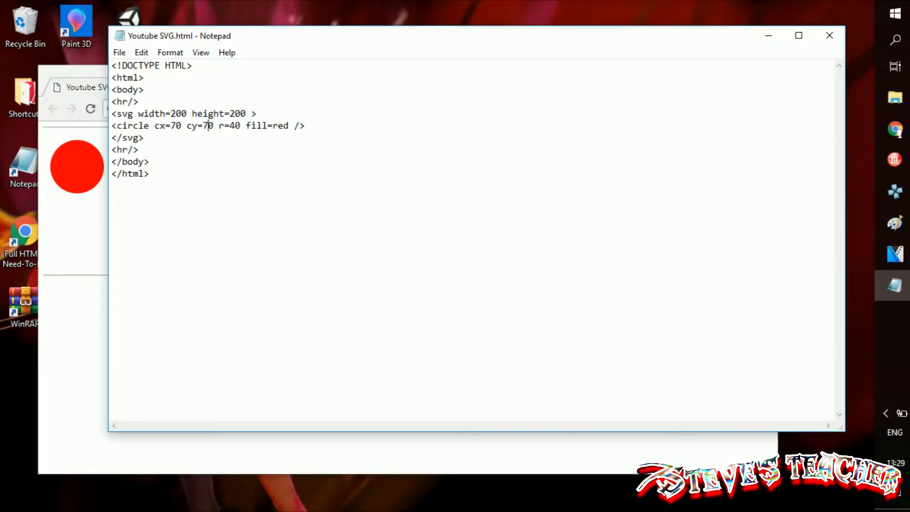
left_click(230, 125)
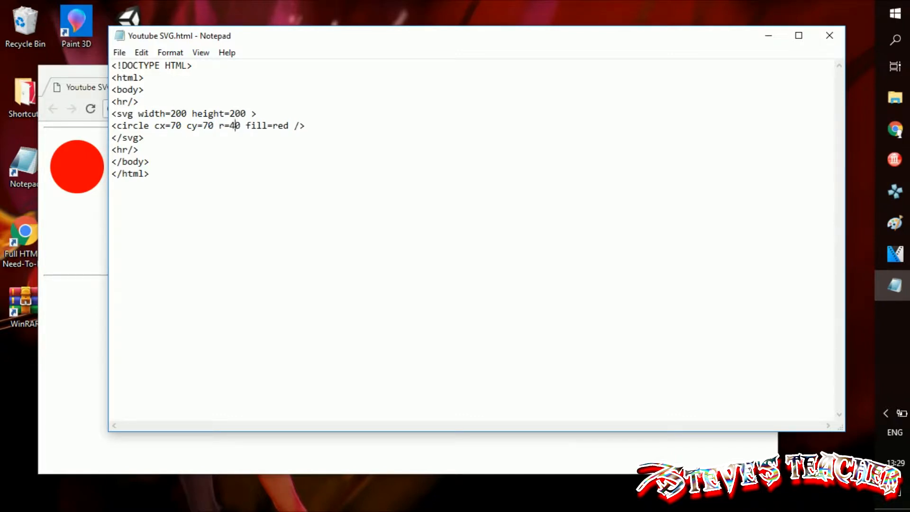
type("50")
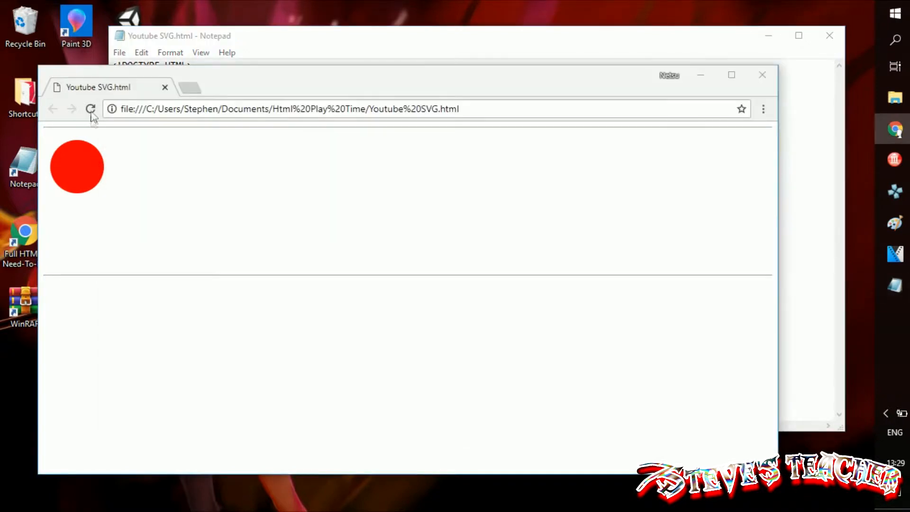
Reload the page, then resize the svg drawing area from 200 to 100 wide and tall.
left_click(91, 108)
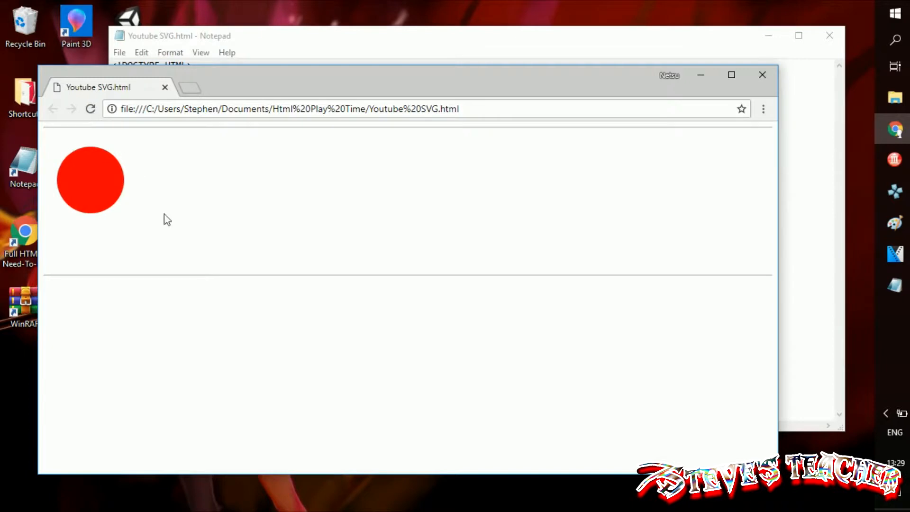
left_click(180, 35)
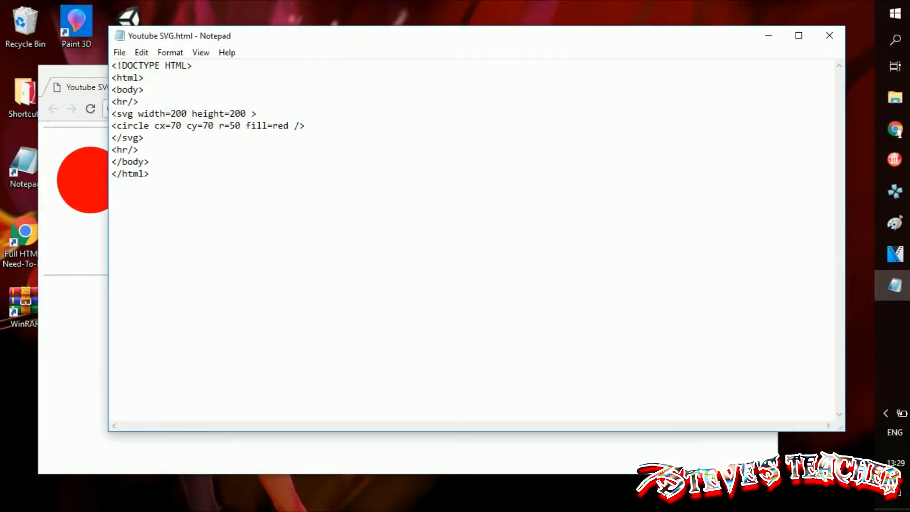
left_click(188, 113)
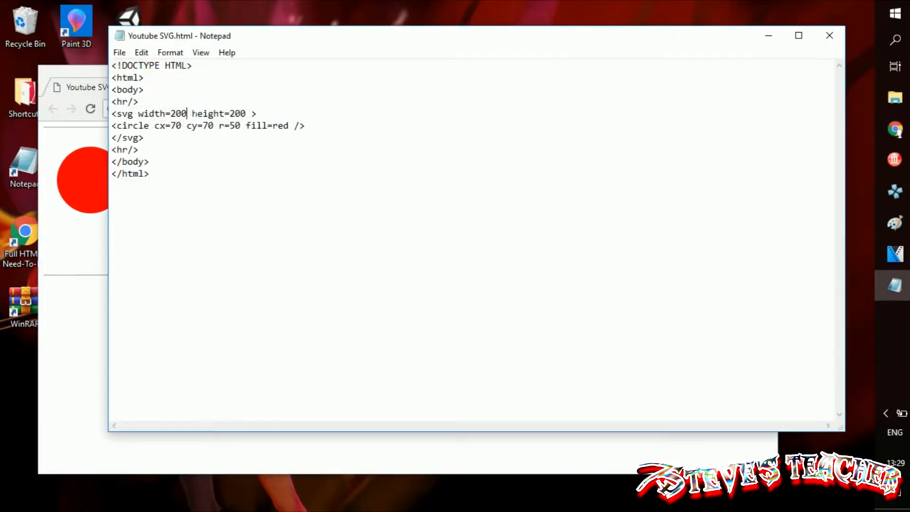
key("Backspace")
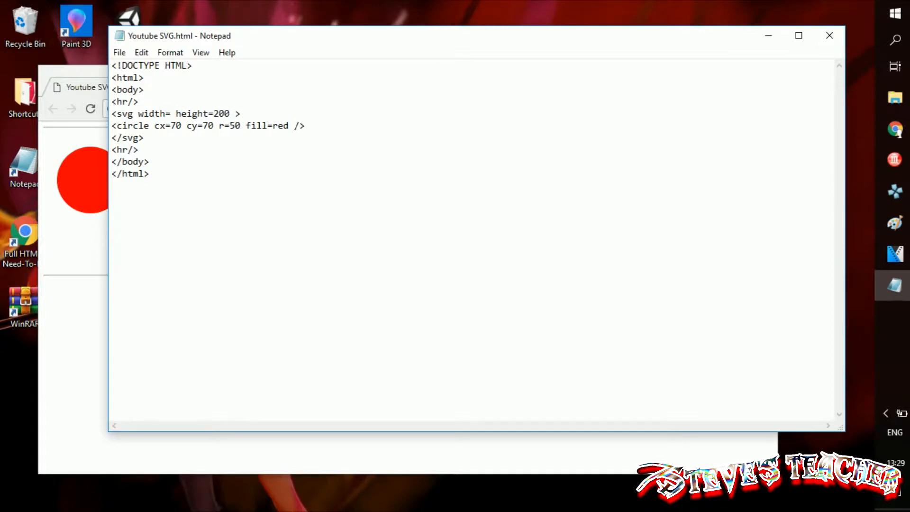
type("100")
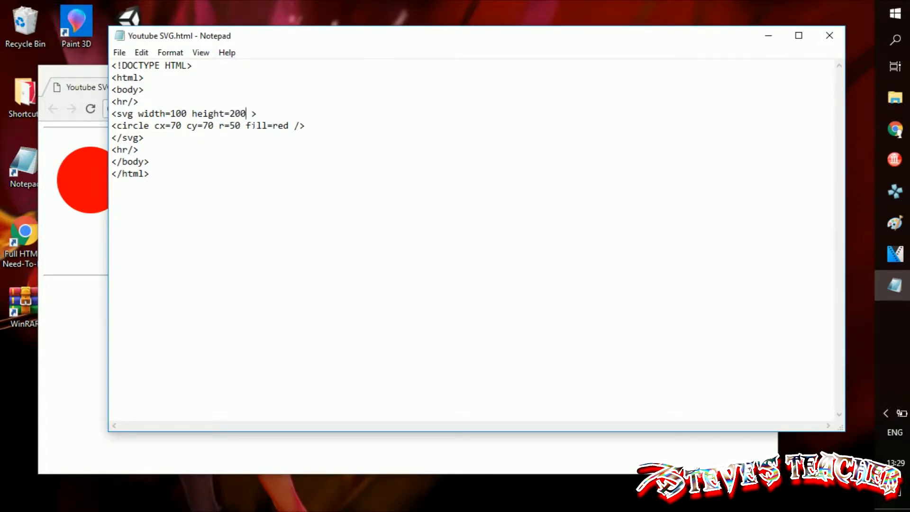
type("100")
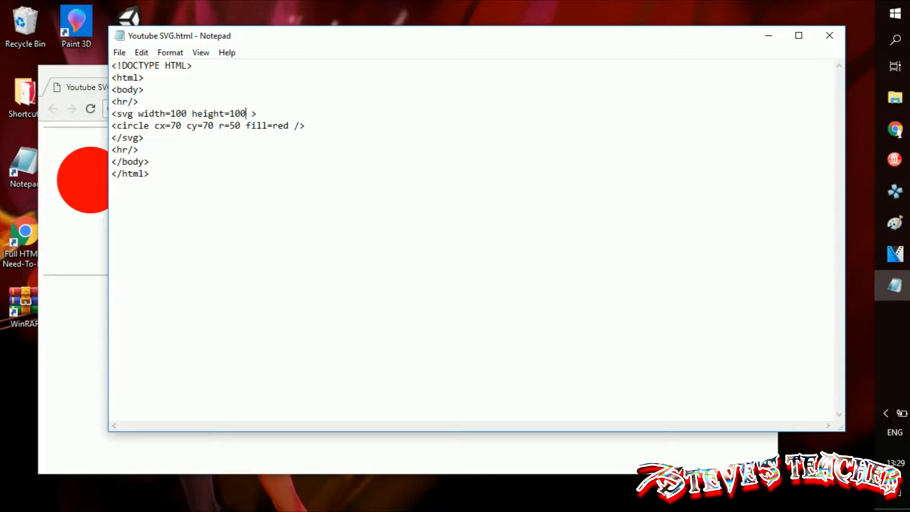
mouse_move(89, 176)
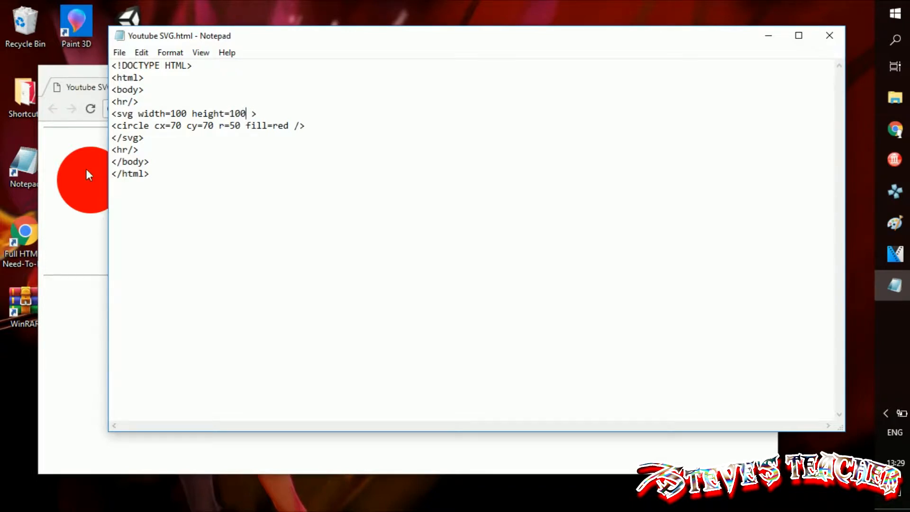
Preview the clipped circle, then enlarge the svg area to 150 by 150.
left_click(91, 109)
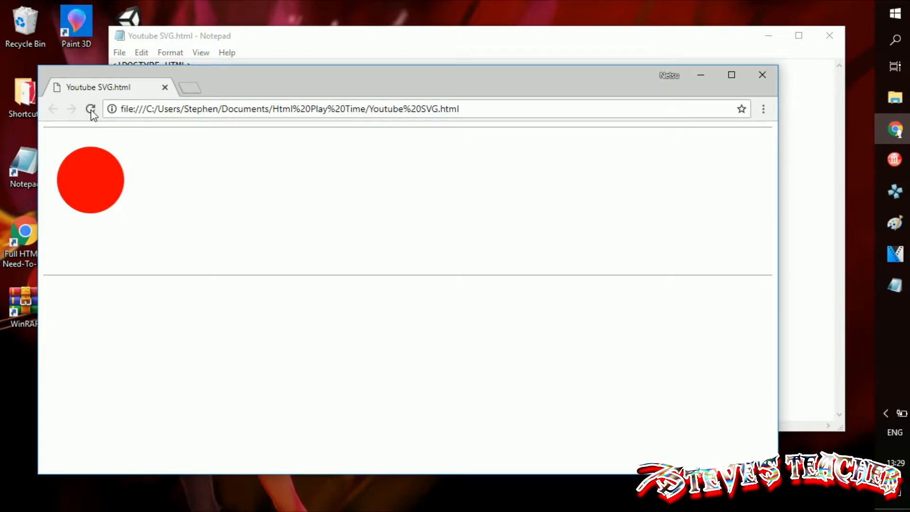
left_click(91, 108)
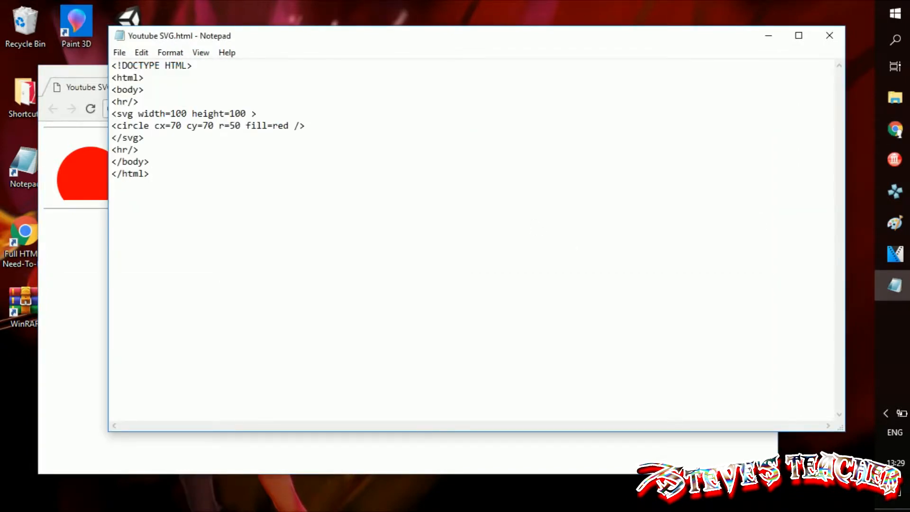
left_click(182, 113)
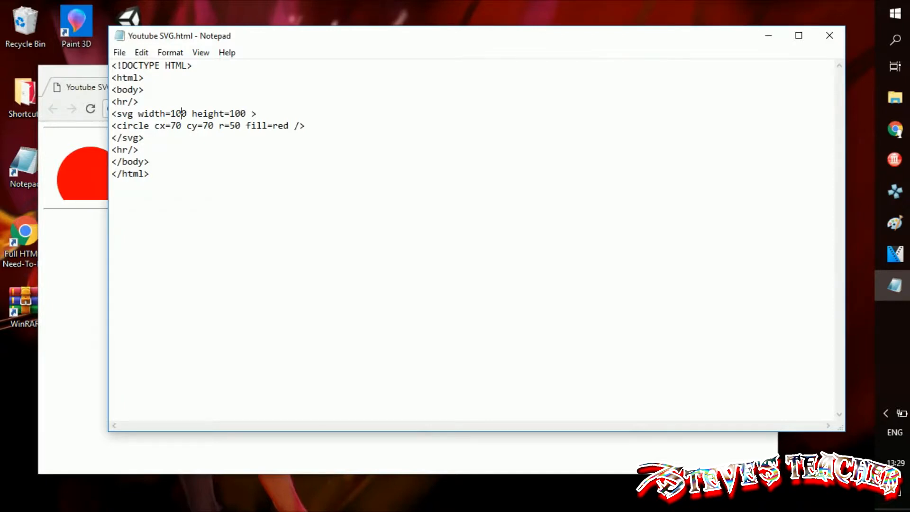
type("150")
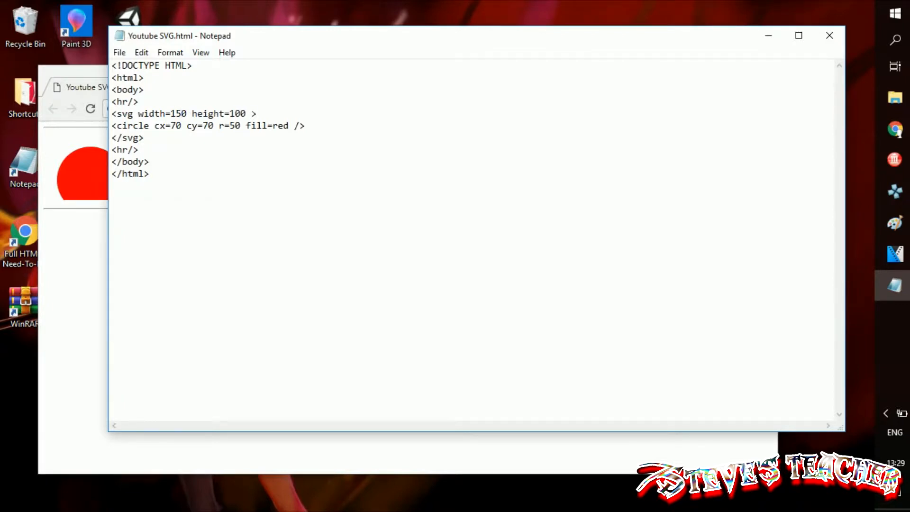
type("150")
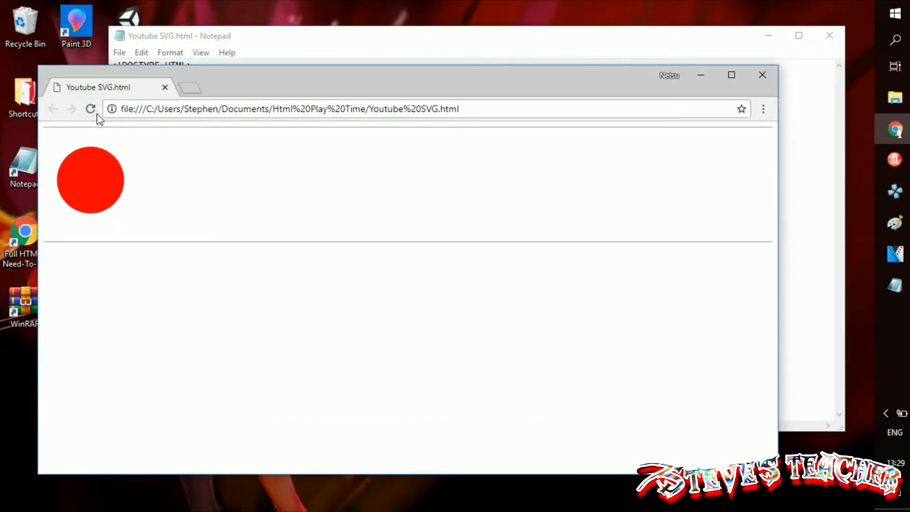
Give the circle stroke=black and a //Stroke comment explaining it means the outline.
left_click(174, 35)
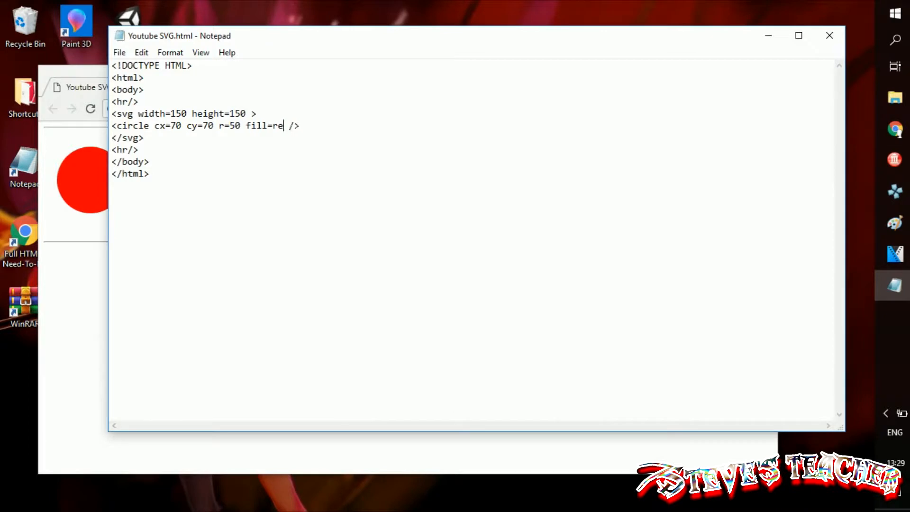
type("s")
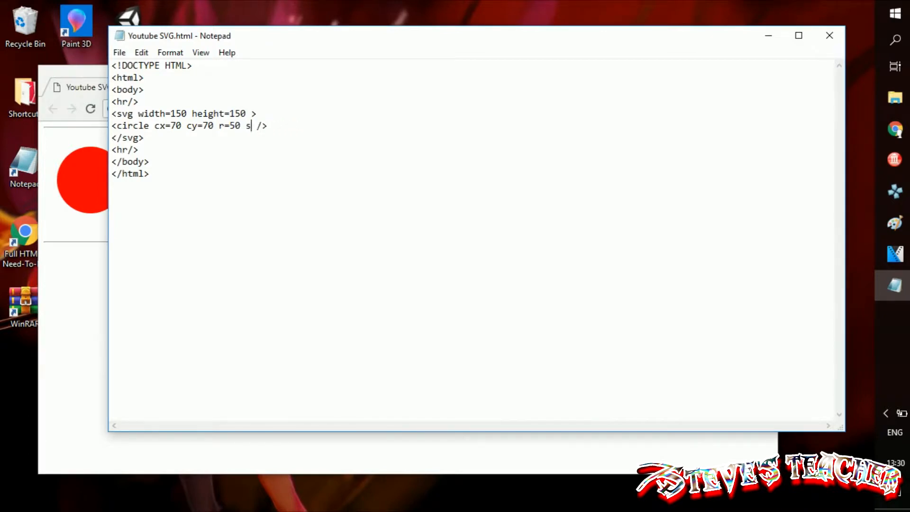
type("troke")
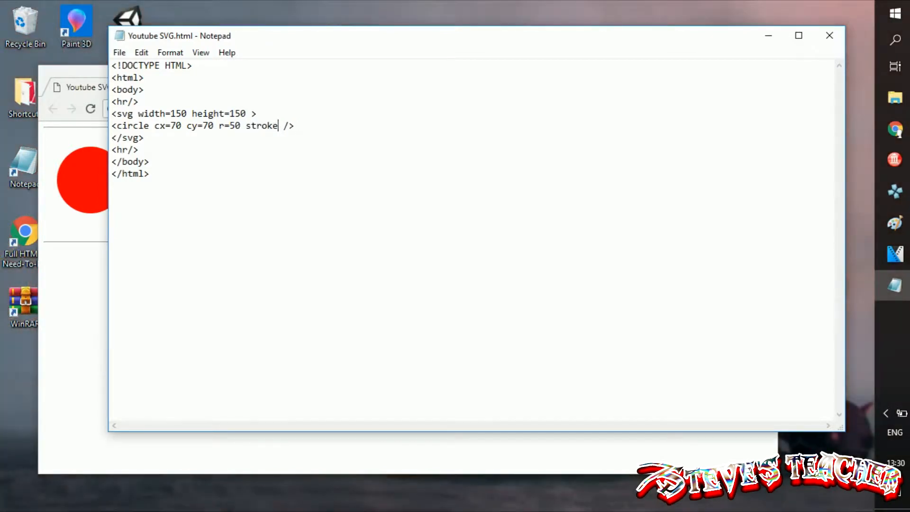
type("=")
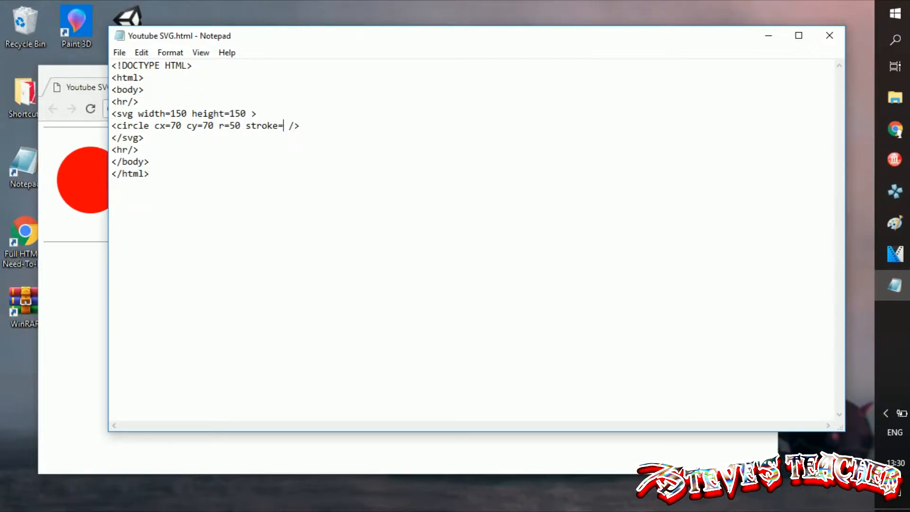
type("bla")
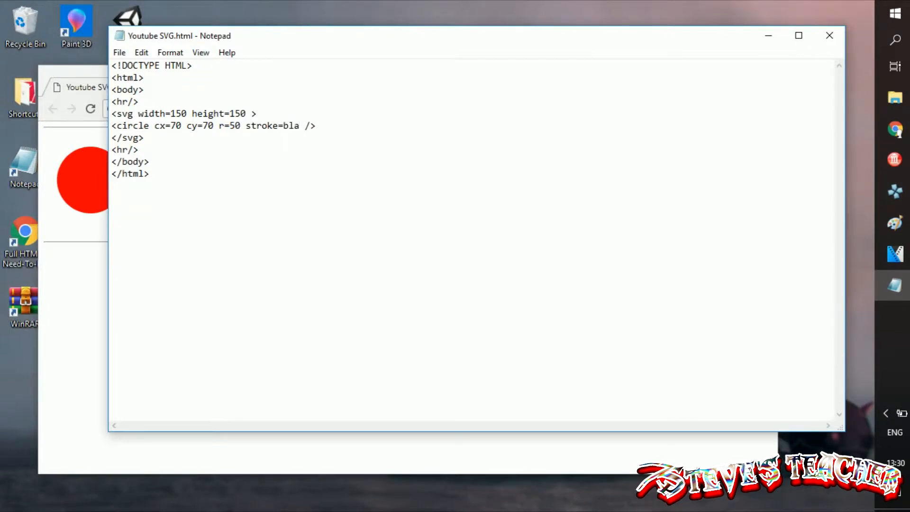
type("ck />  //Stroke")
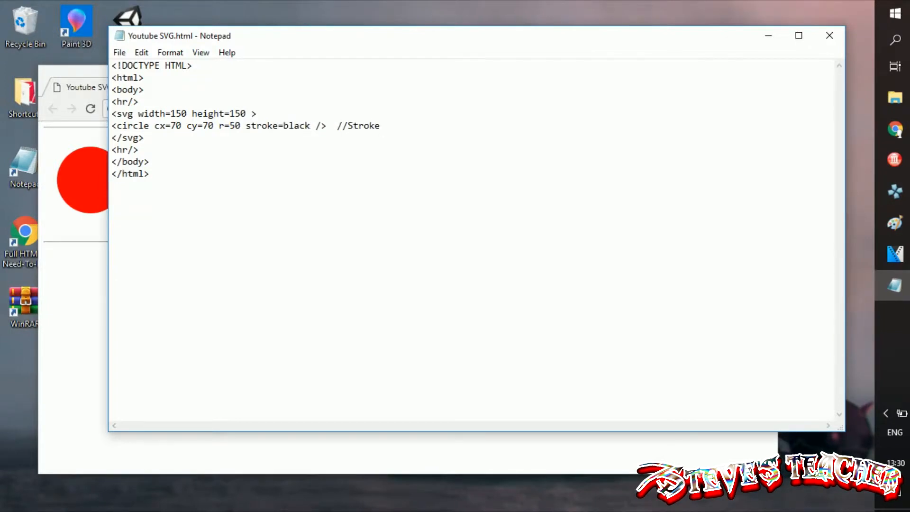
type("means line(outline")
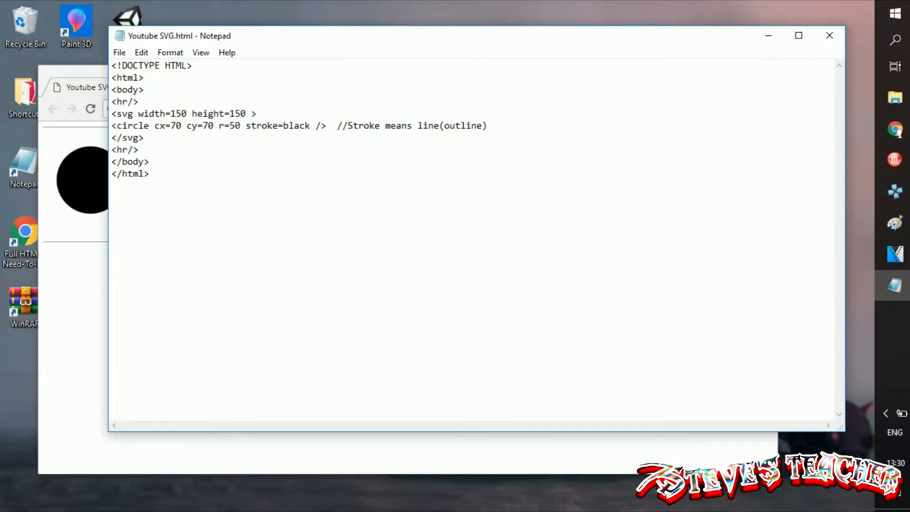
Add a style attribute with fill:none to the circle and check the outline in Chrome.
type("st")
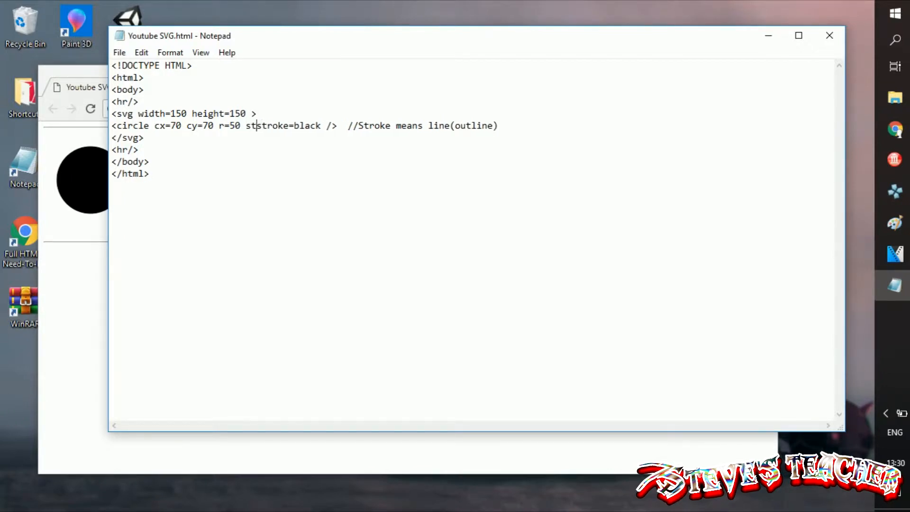
type("yle=")
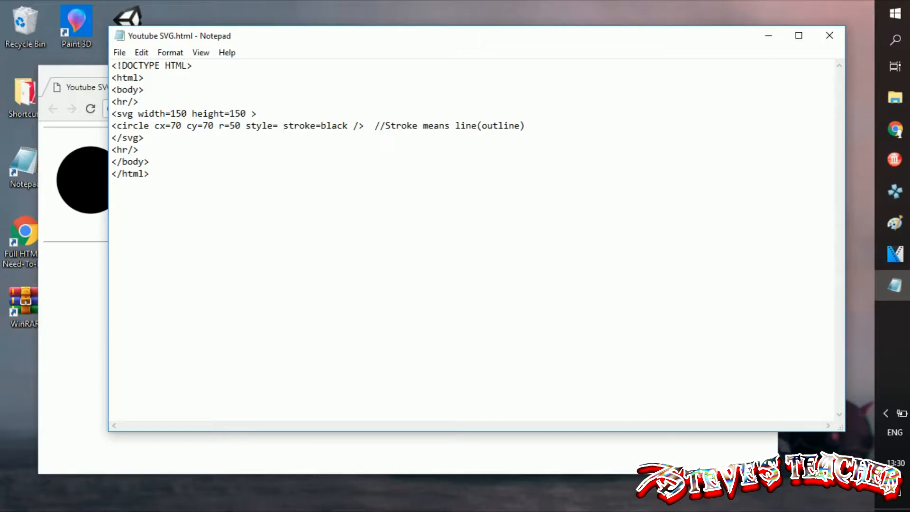
type("\"Fi")
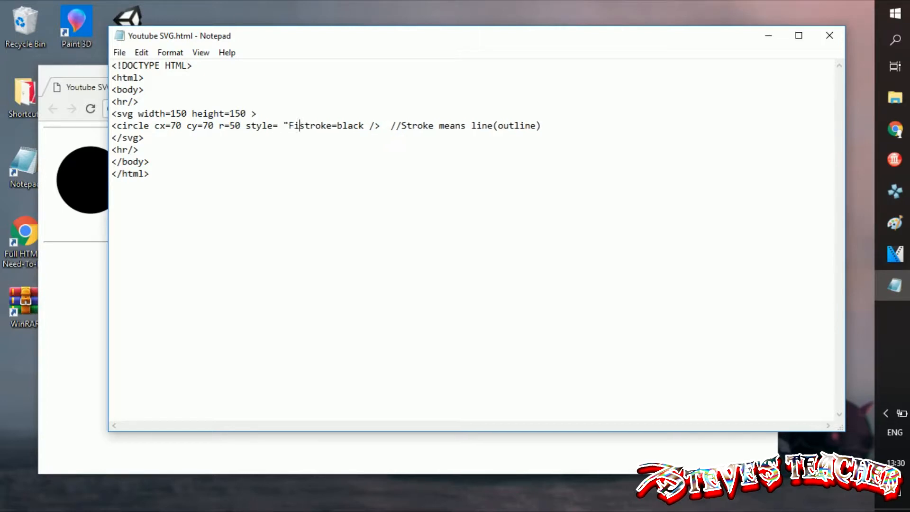
type("ll")
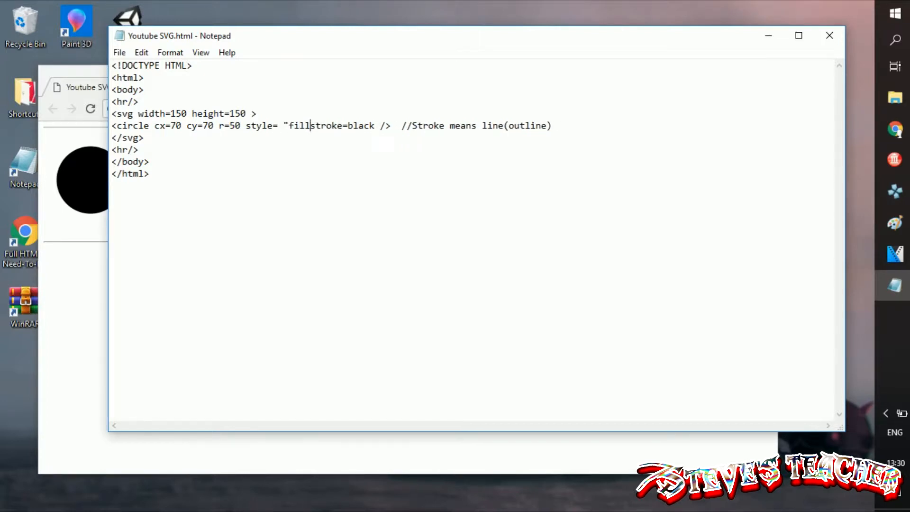
type("none")
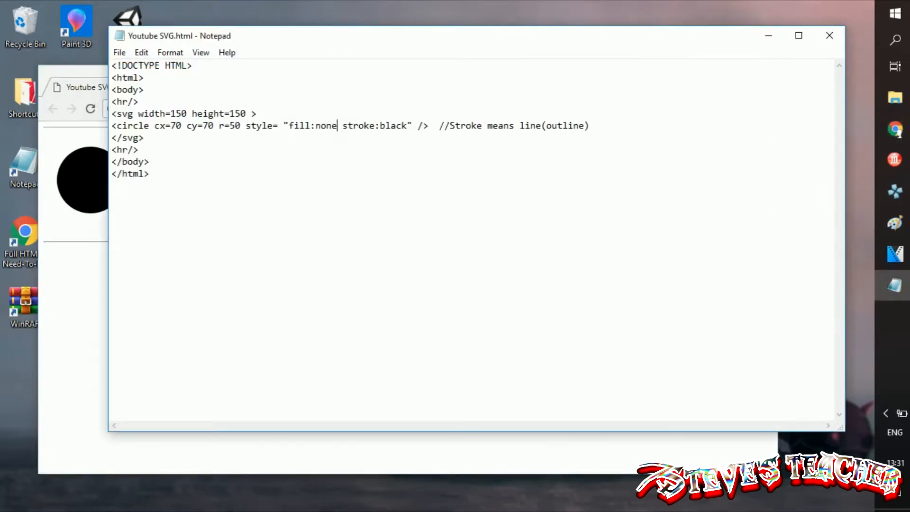
type(";")
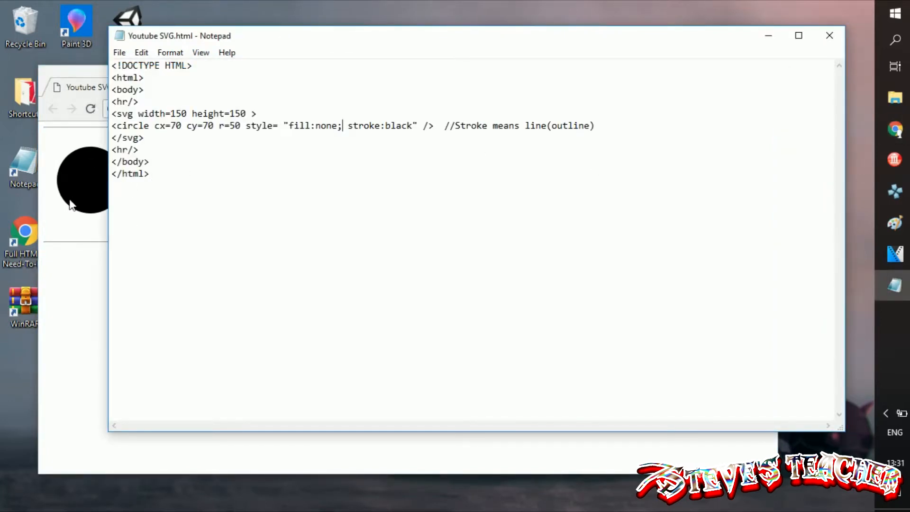
left_click(90, 109)
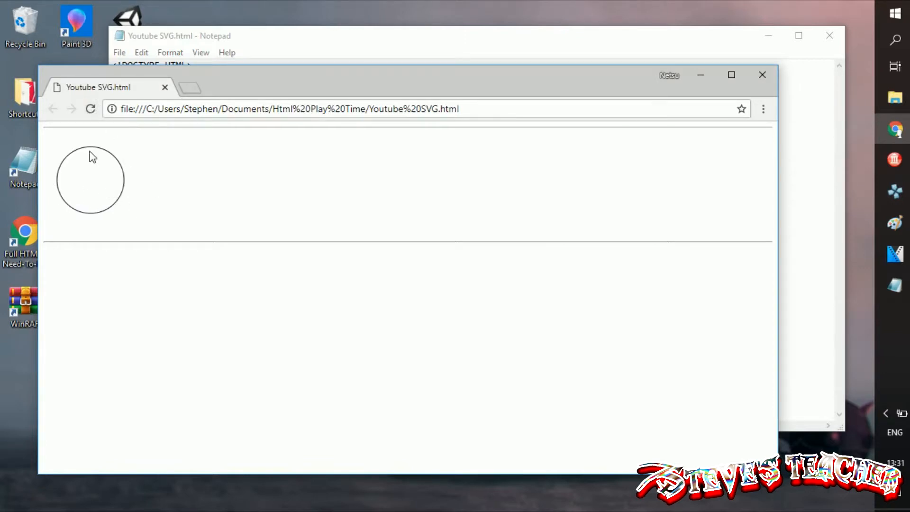
mouse_move(745, 222)
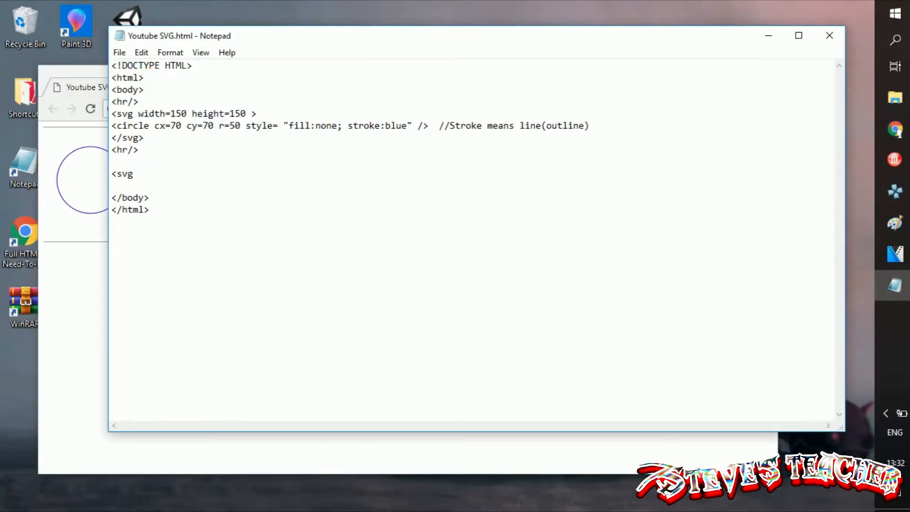
Size the second svg element with width=200 and height=200.
type("width")
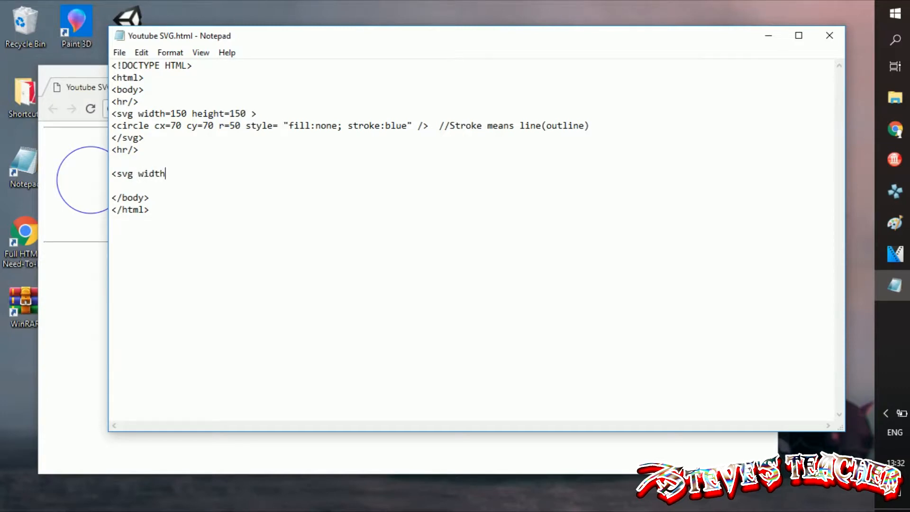
type("=200 height")
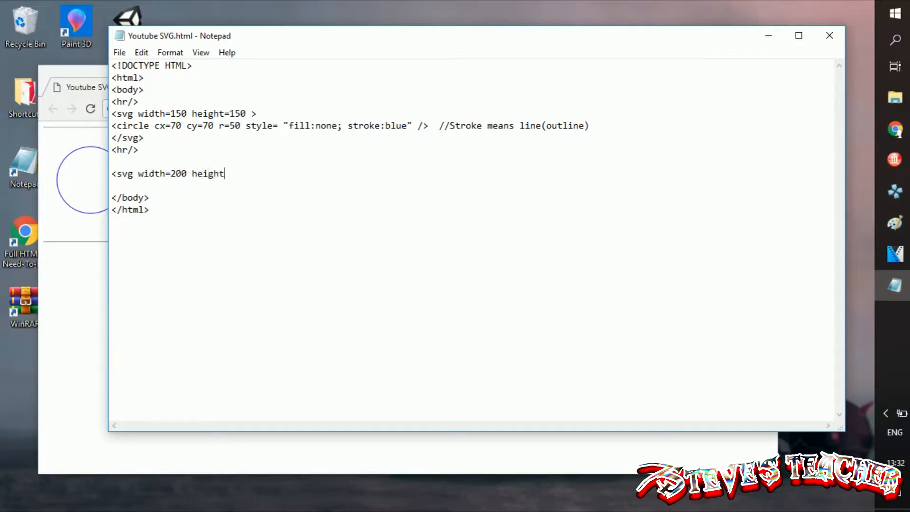
type("= 2")
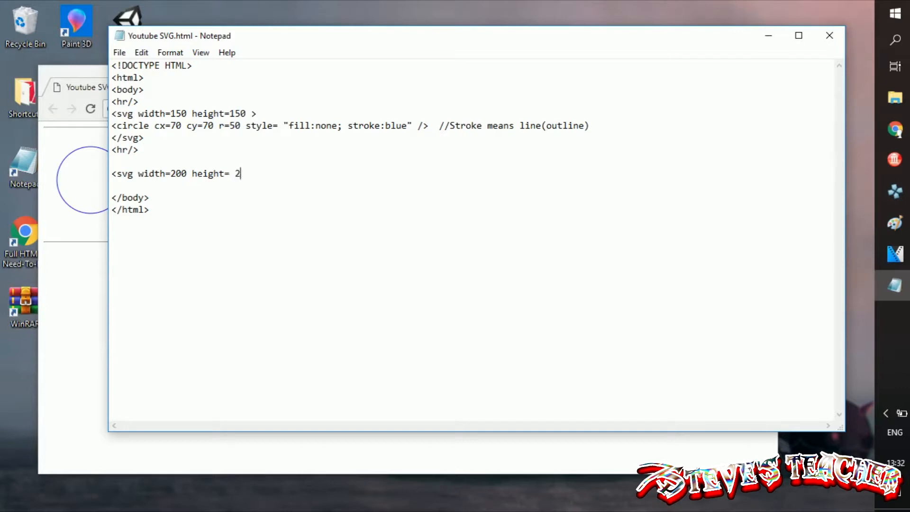
type("00")
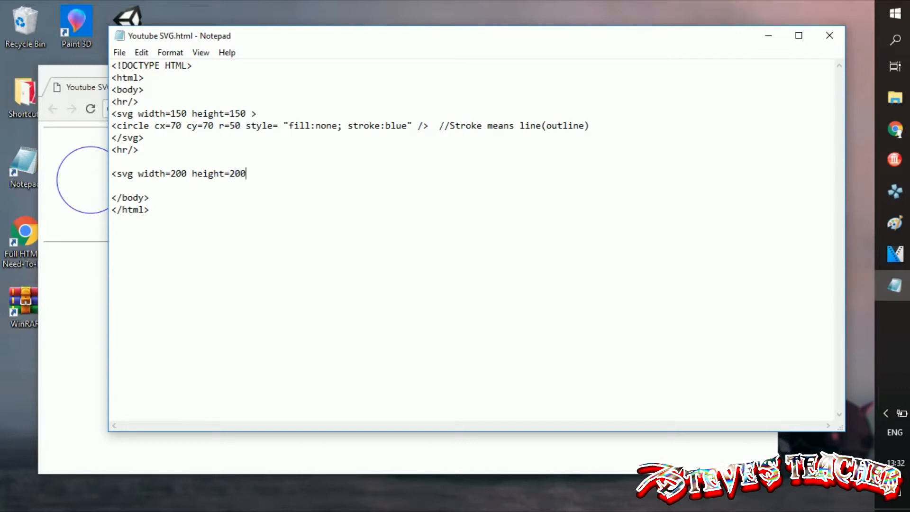
type(">")
type("</svg>")
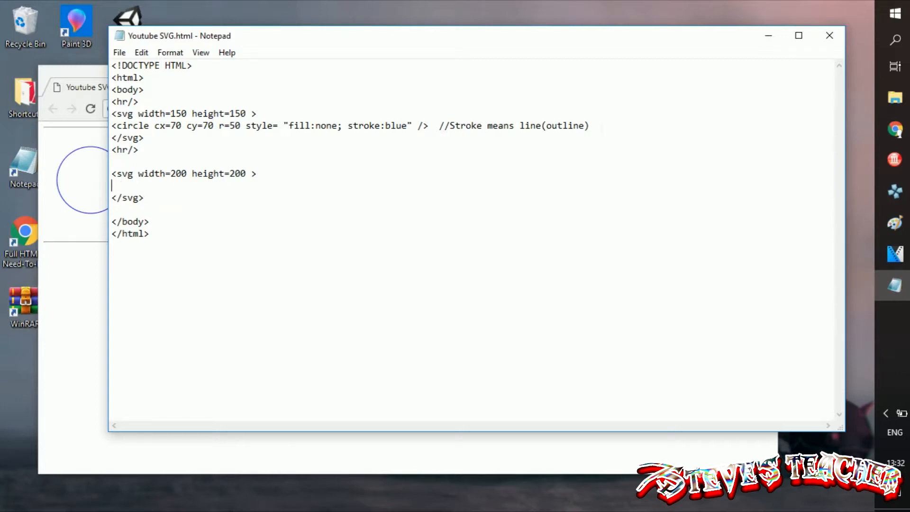
Add a <rect /> at x=30, y=10 with fill=green inside the second svg.
type("<")
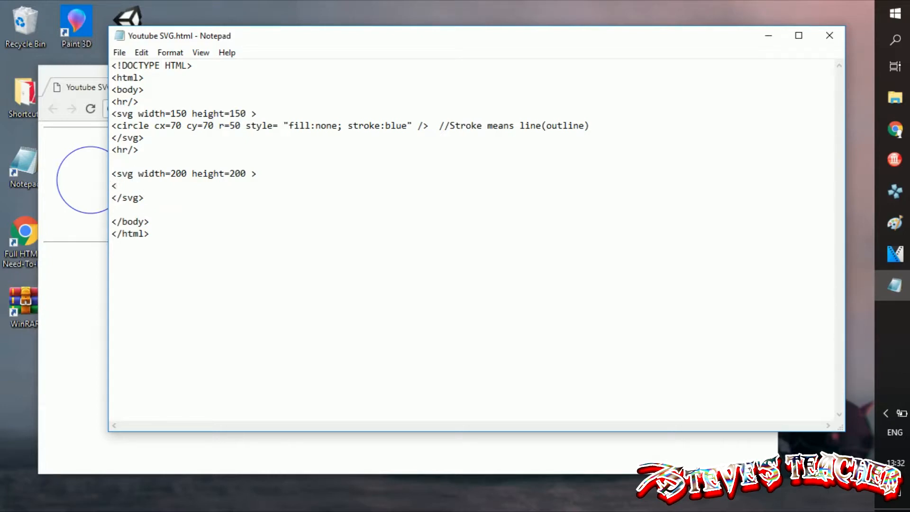
left_click(116, 186)
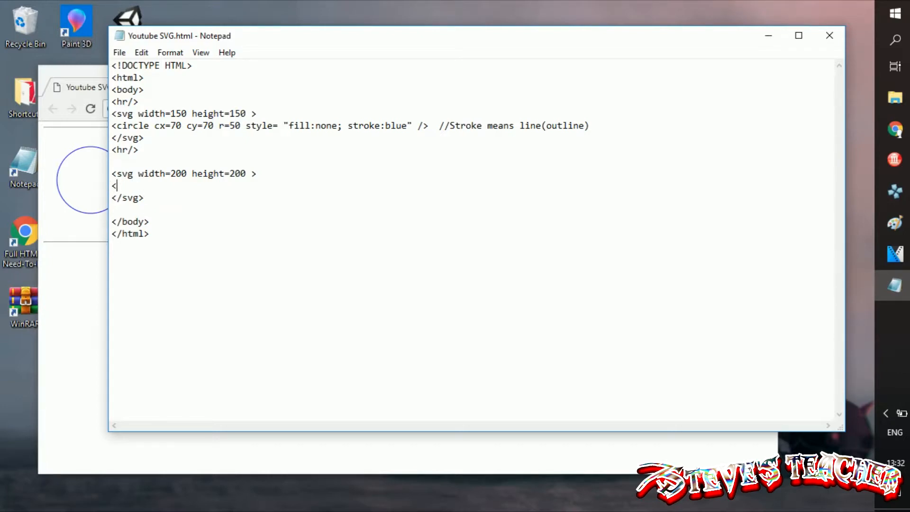
type("rect")
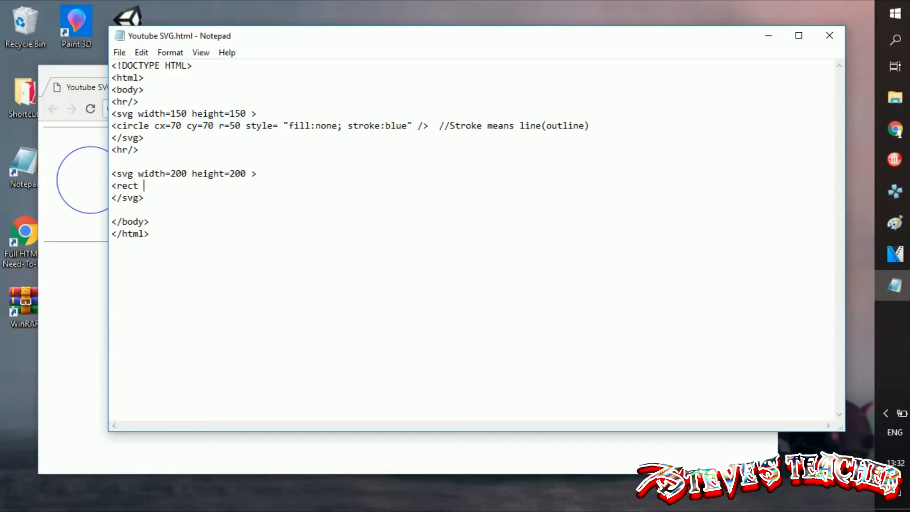
type("c")
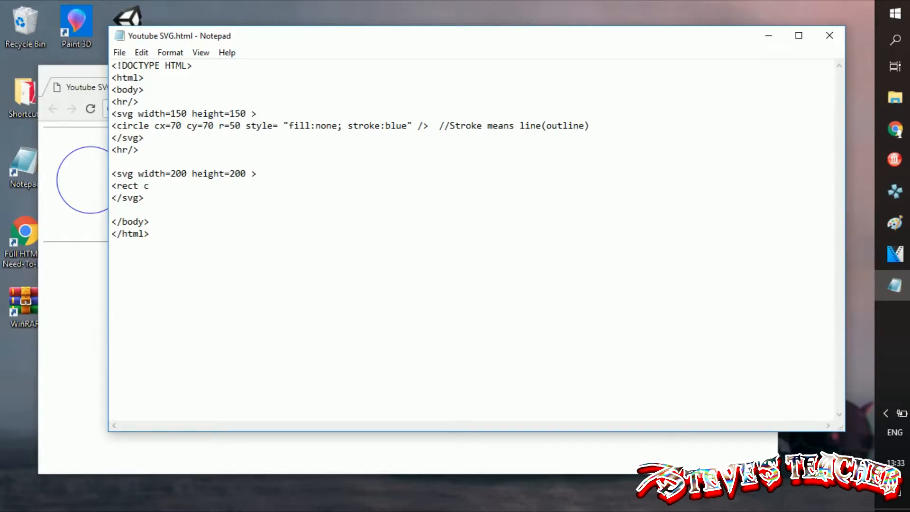
type("x=")
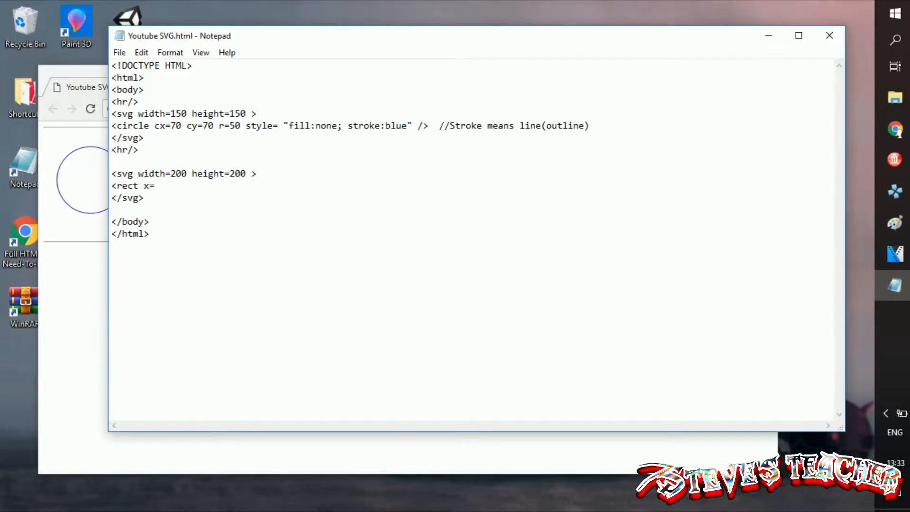
type("30")
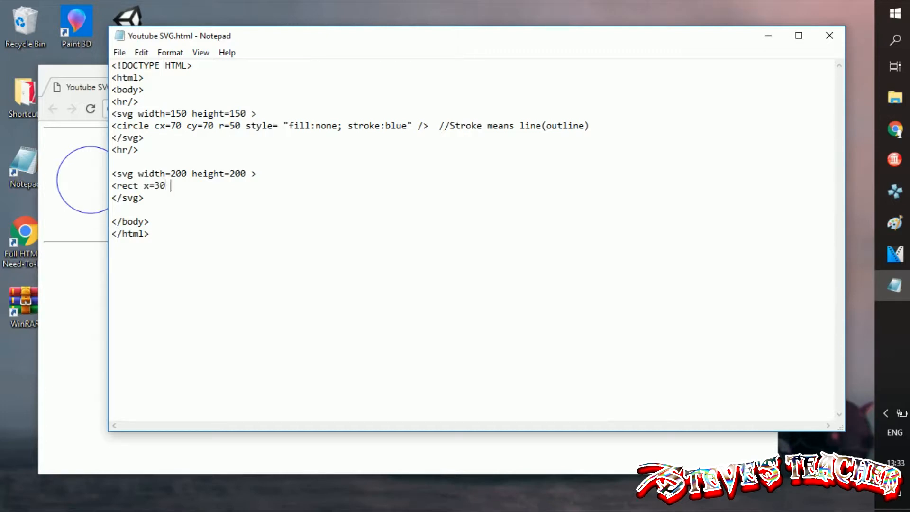
type("y=")
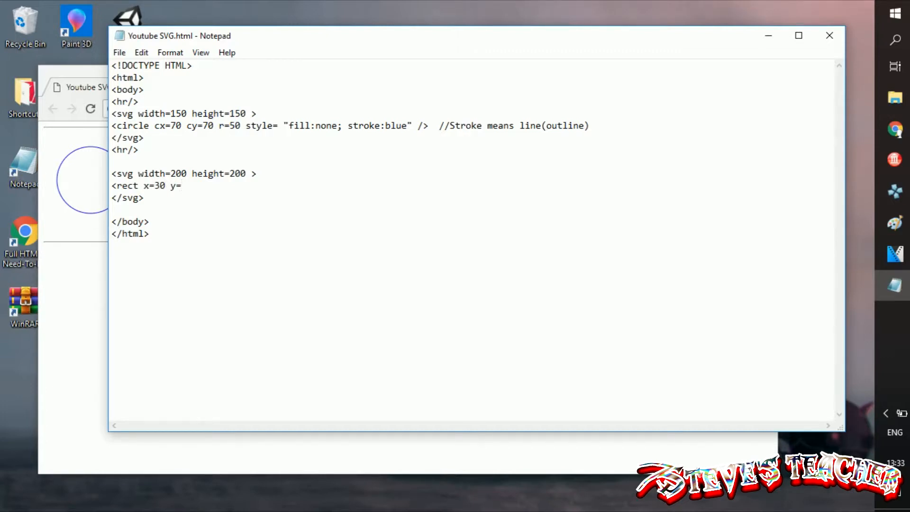
type("10")
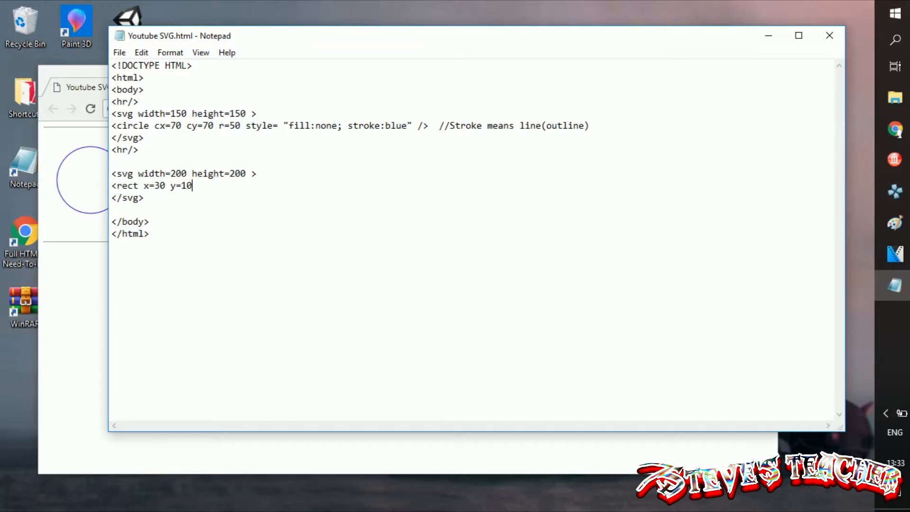
type("fill")
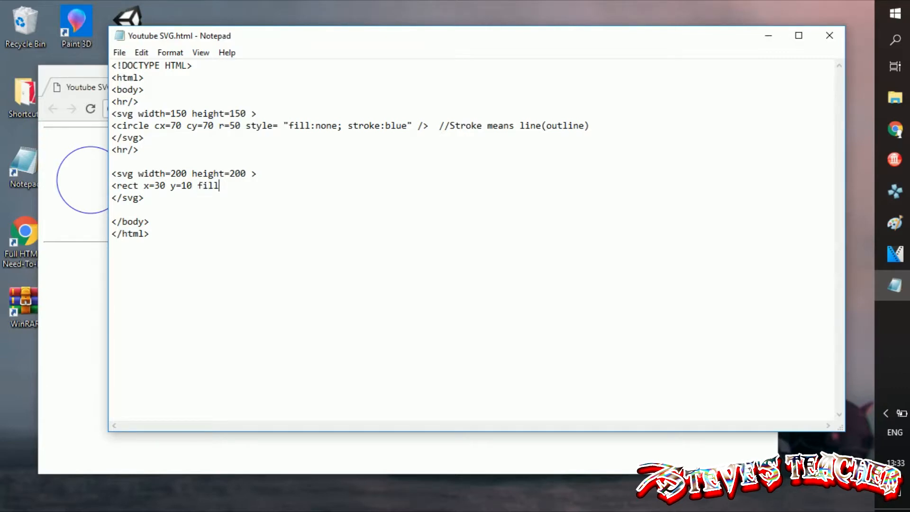
type("=green />")
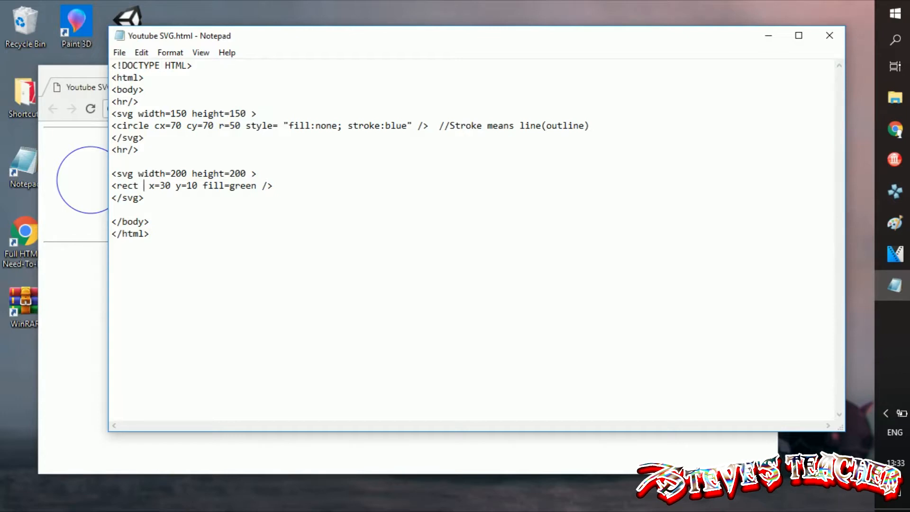
Give the rectangle width=200 and height=100.
type("widt")
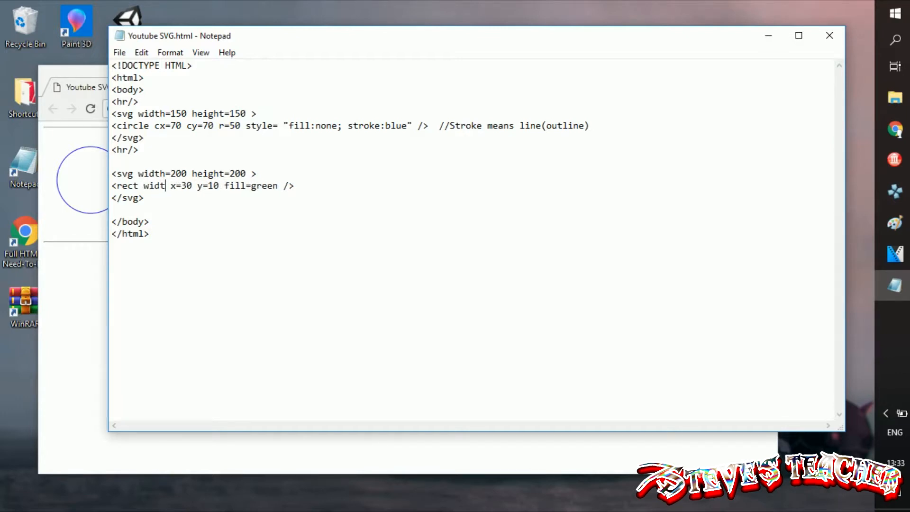
type("h=")
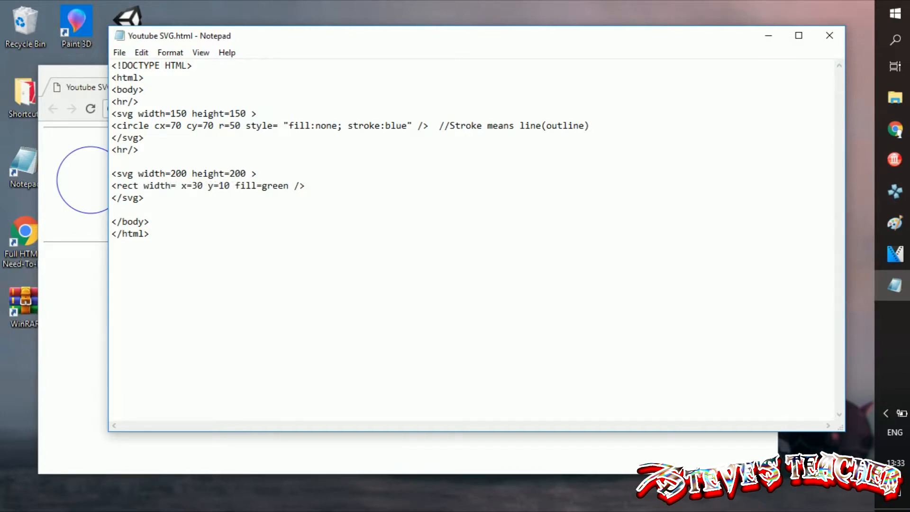
type("200")
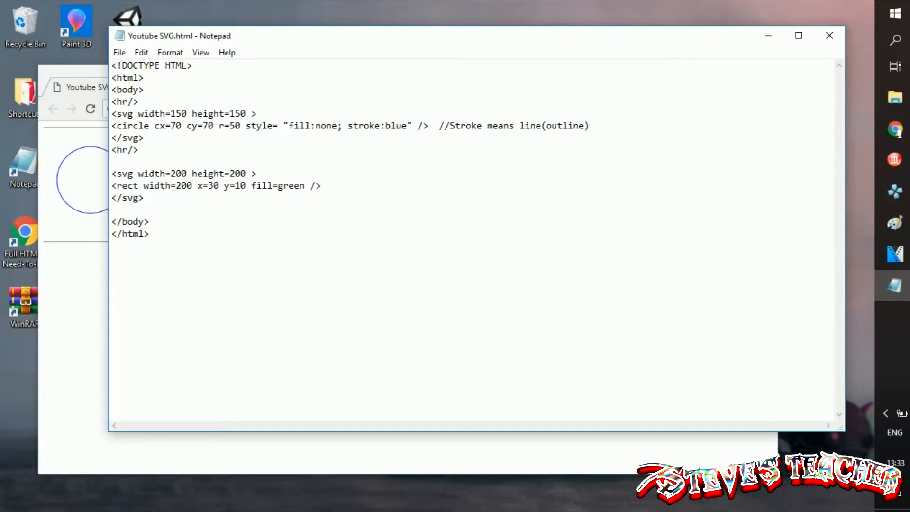
type("h")
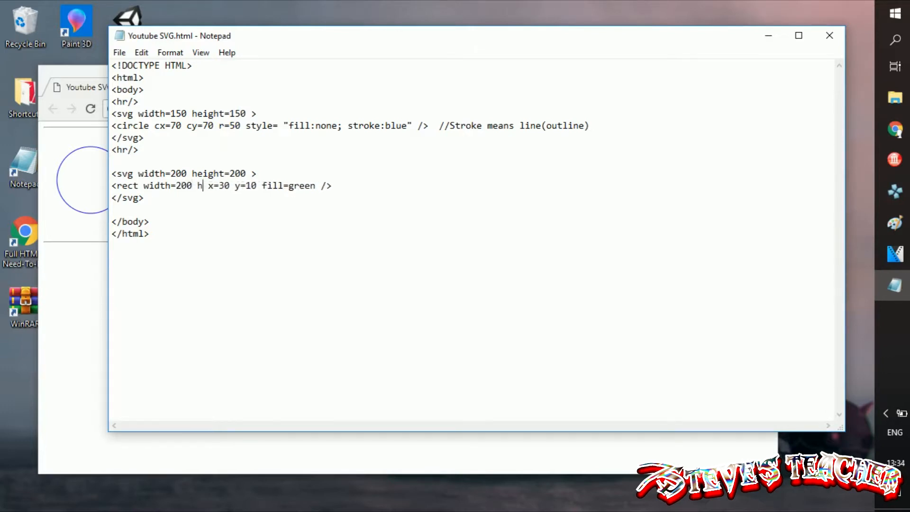
type("eight=")
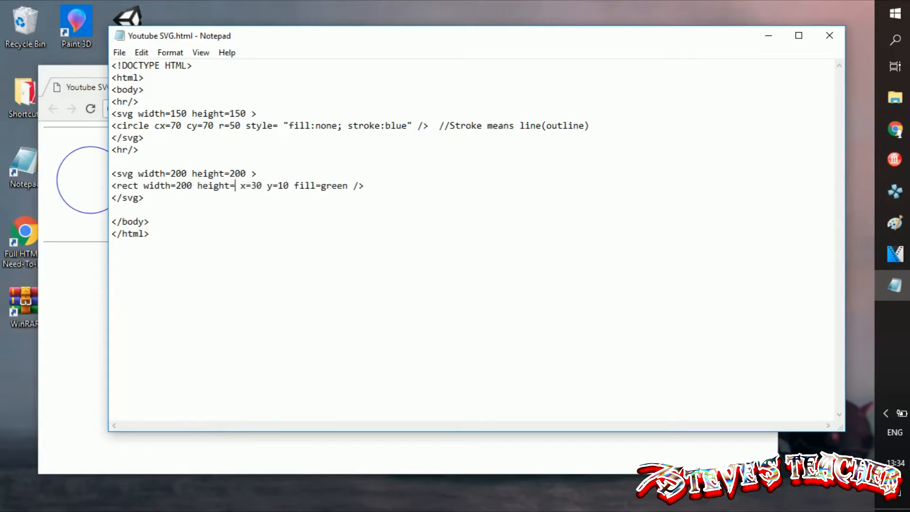
type("100")
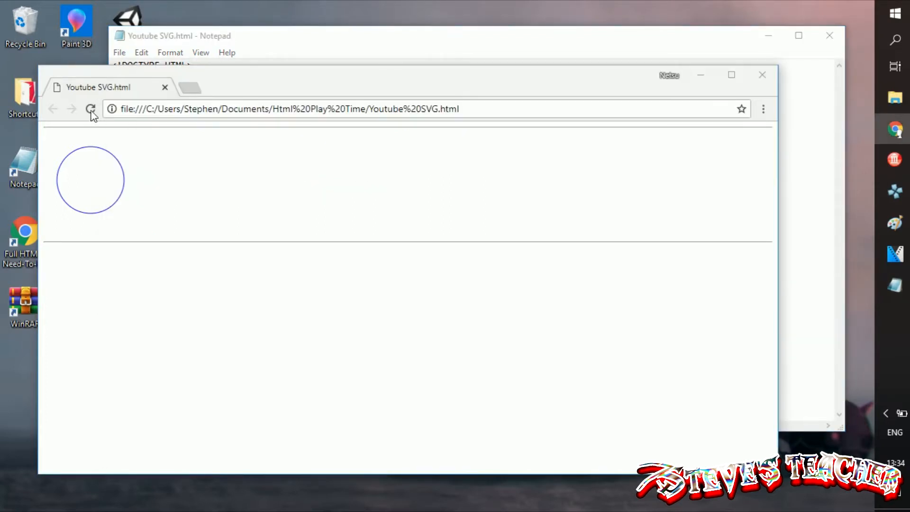
Preview the rectangle in Chrome, then move its x position from 30 to 80.
left_click(92, 108)
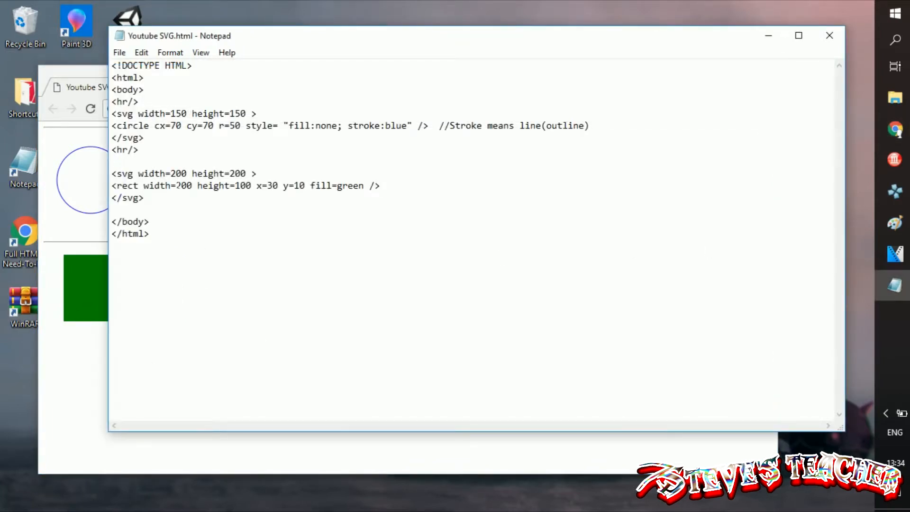
left_click(266, 186)
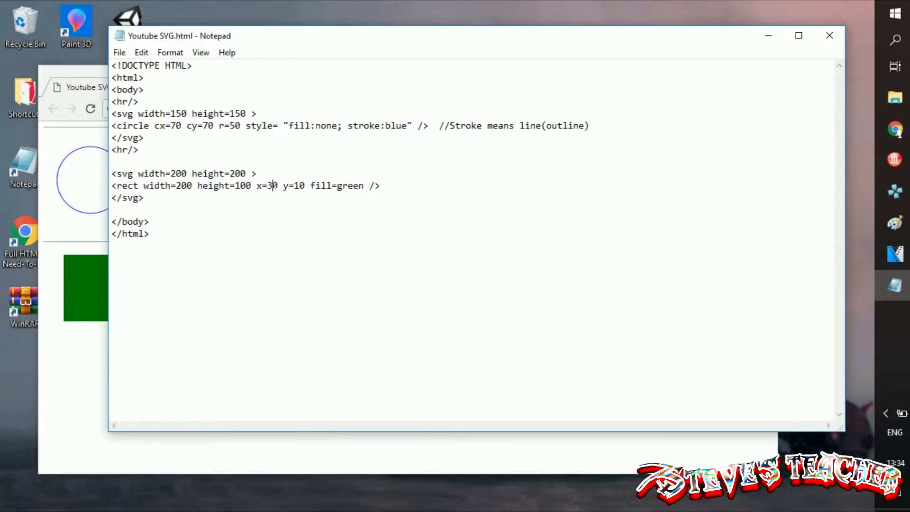
type("40")
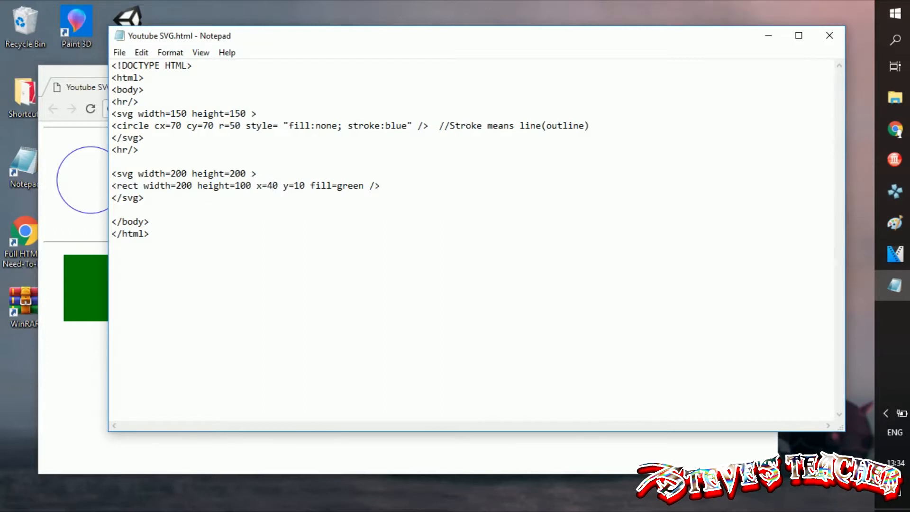
type("80")
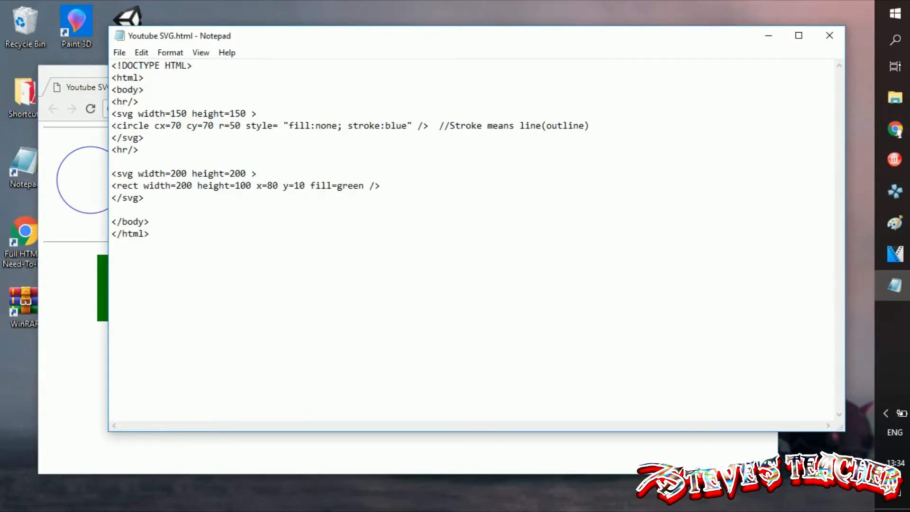
type("80")
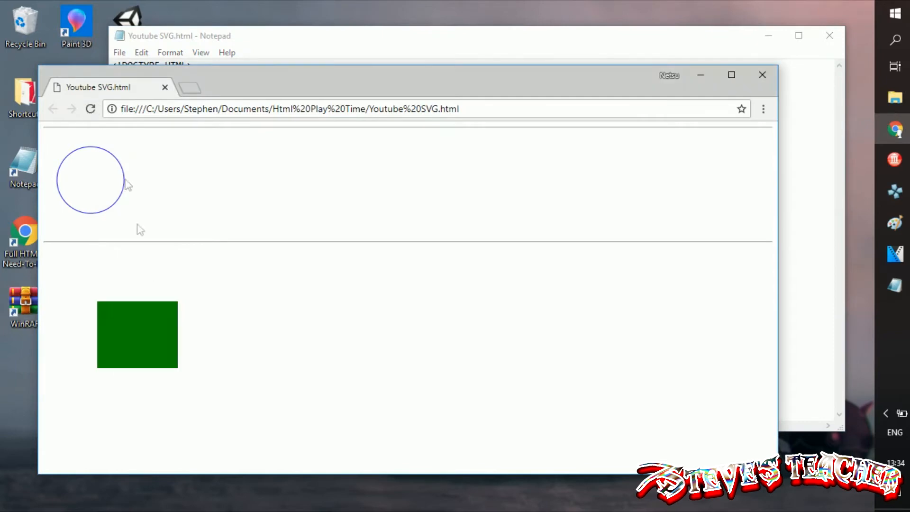
mouse_move(152, 298)
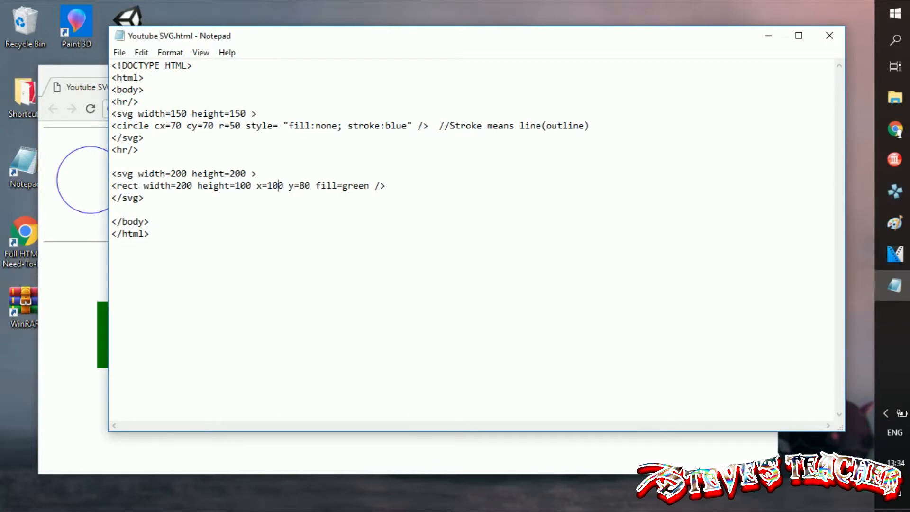
Save the rectangle moved to y 80, x 10 and reload the page in Chrome.
key("Backspace")
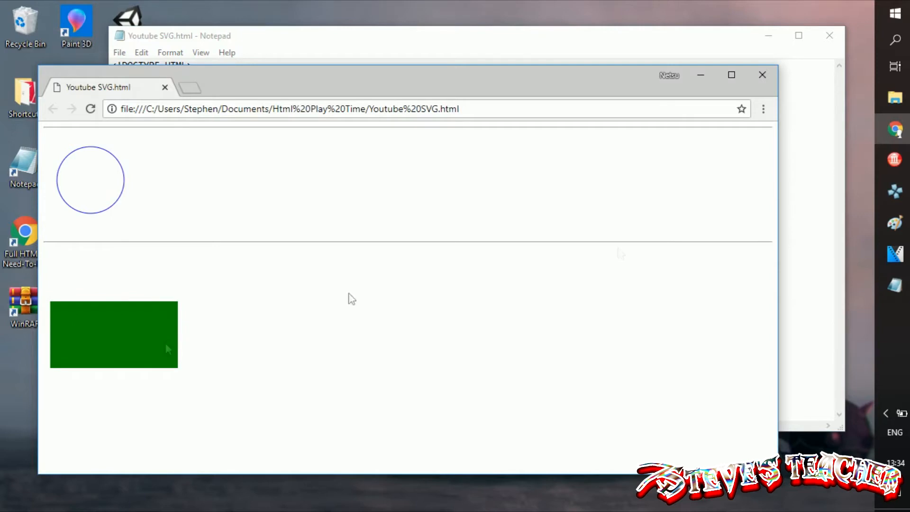
left_click(175, 35)
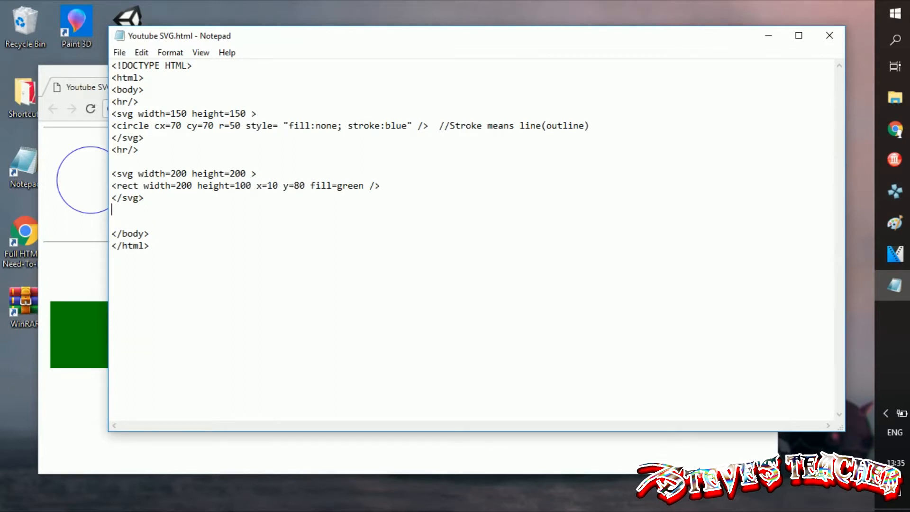
Add an <hr/> after the rectangle's SVG, reset its y to 10 and set the canvas height to 150.
type("<hr/>")
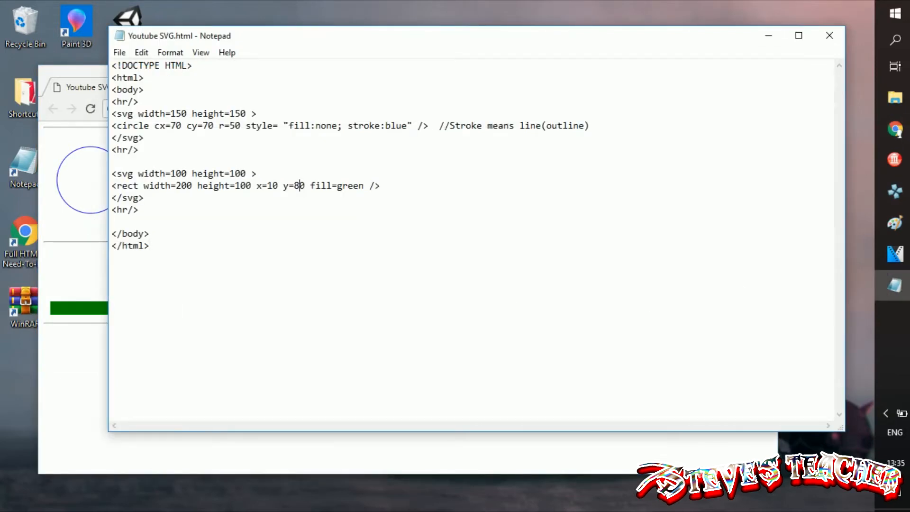
type("1")
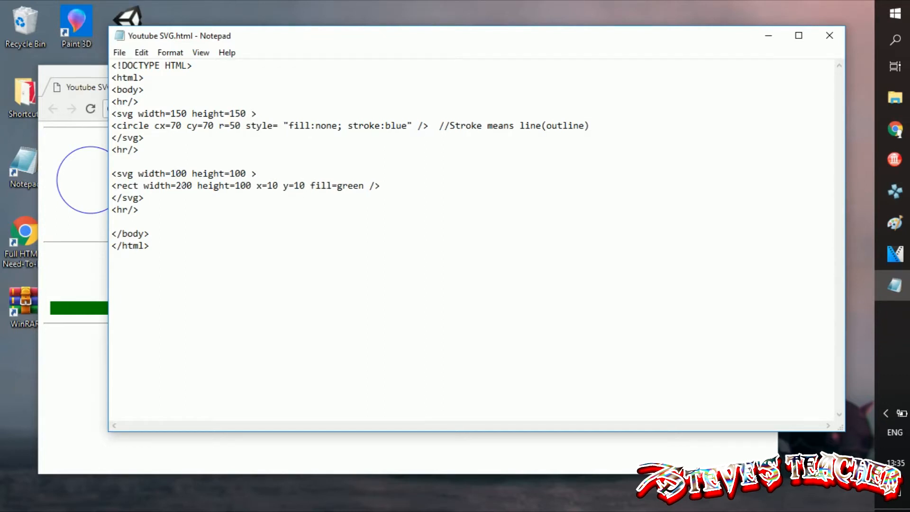
type("150")
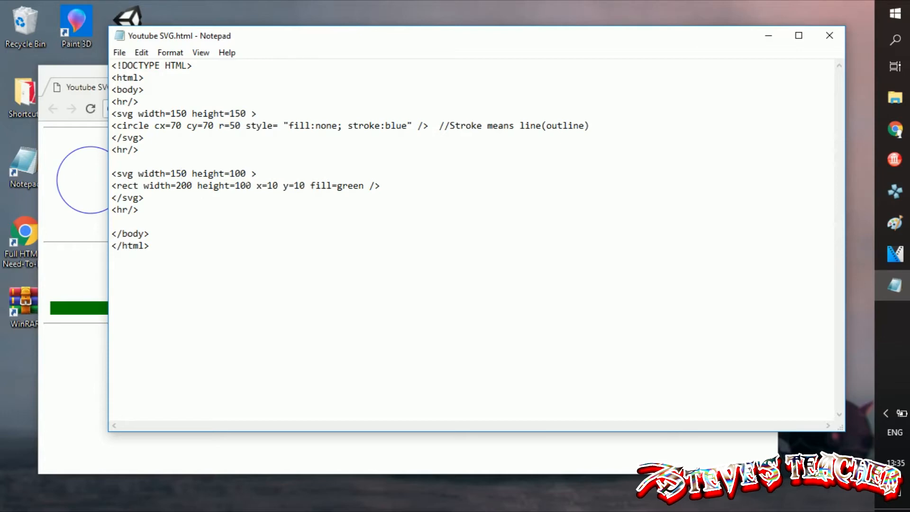
mouse_move(93, 290)
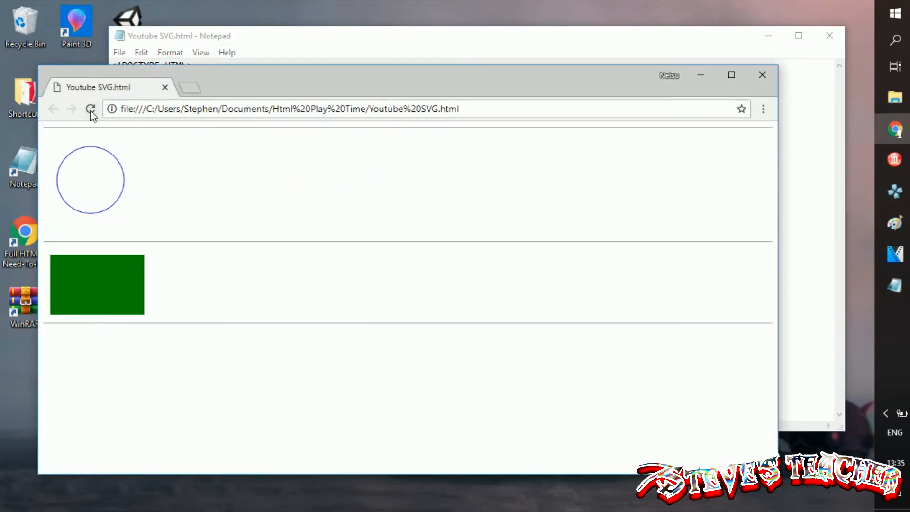
Try canvas sizes on the second svg, setting width 200, and reload Chrome to preview the rectangle.
left_click(179, 36)
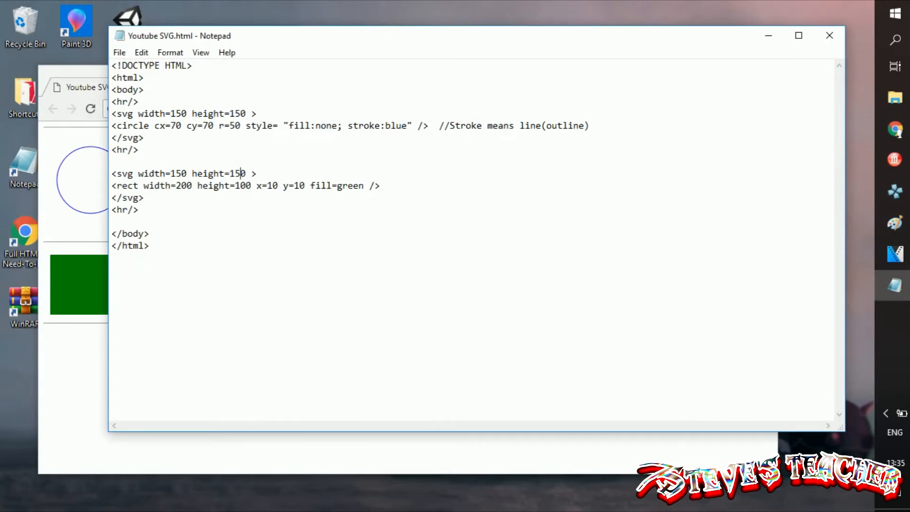
type("70")
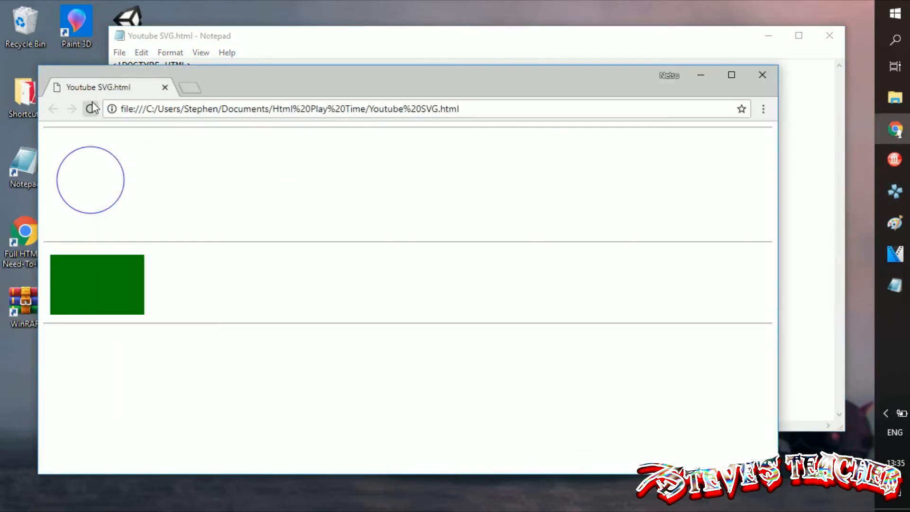
left_click(179, 36)
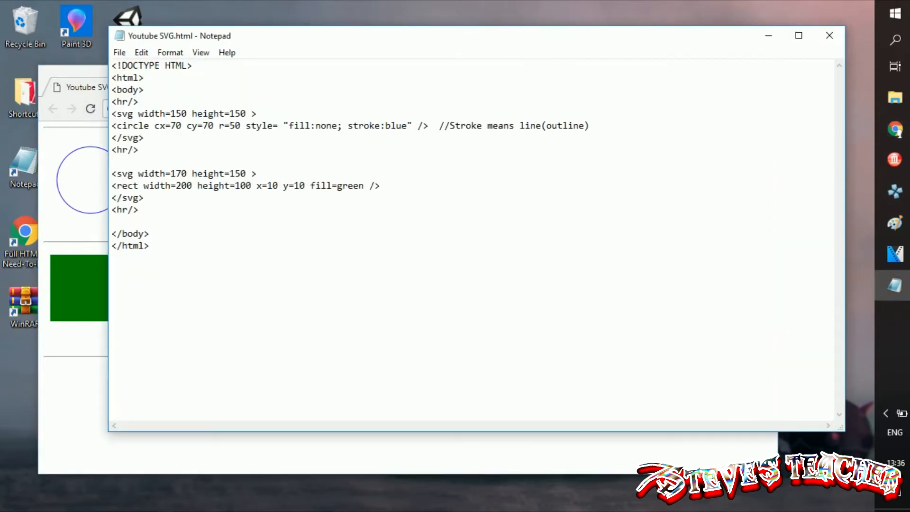
type("27")
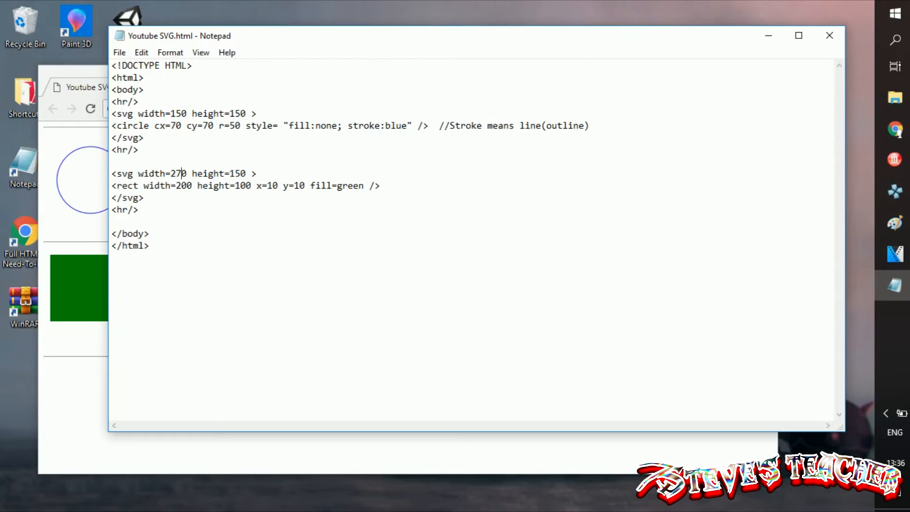
type("200")
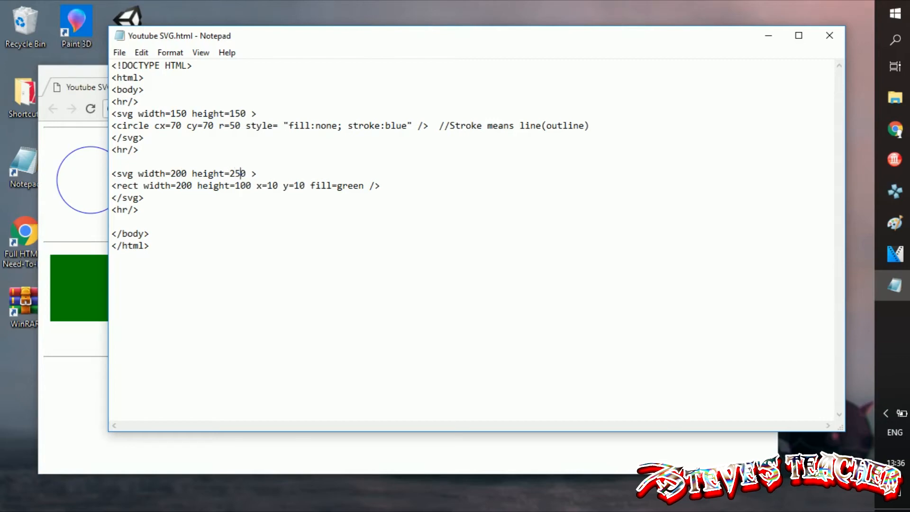
left_click(91, 108)
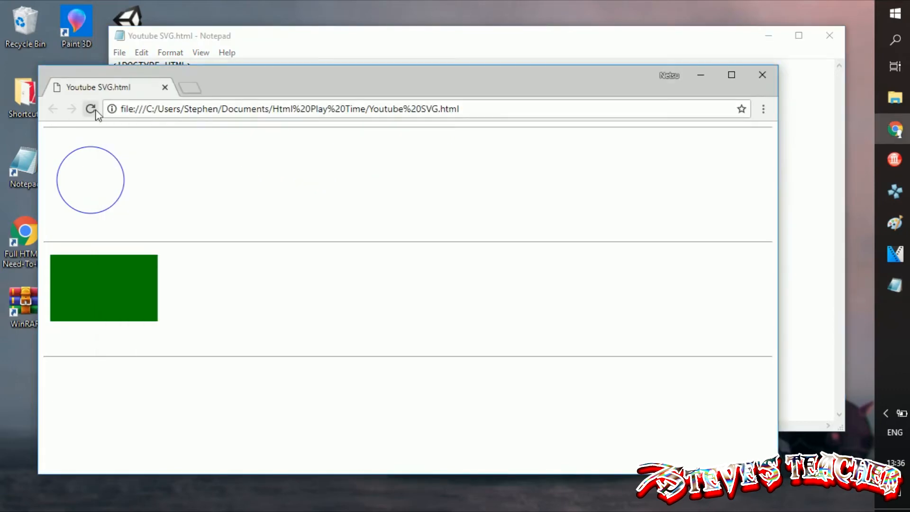
left_click(90, 108)
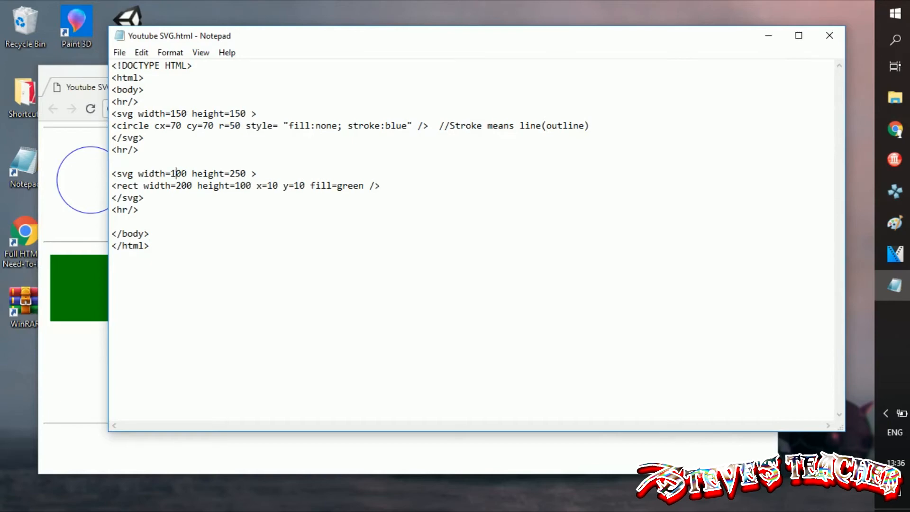
Settle the second svg at 200 by 200 after trying further width and height values.
type("8")
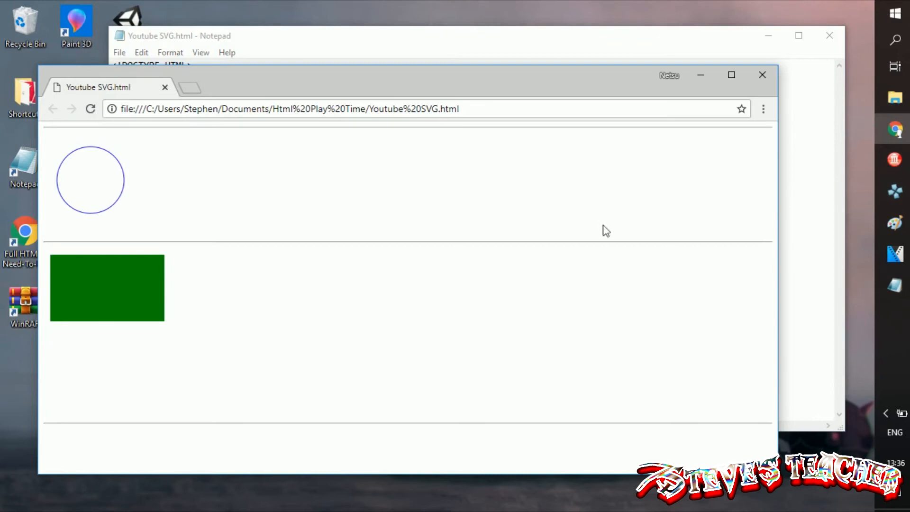
left_click(175, 36)
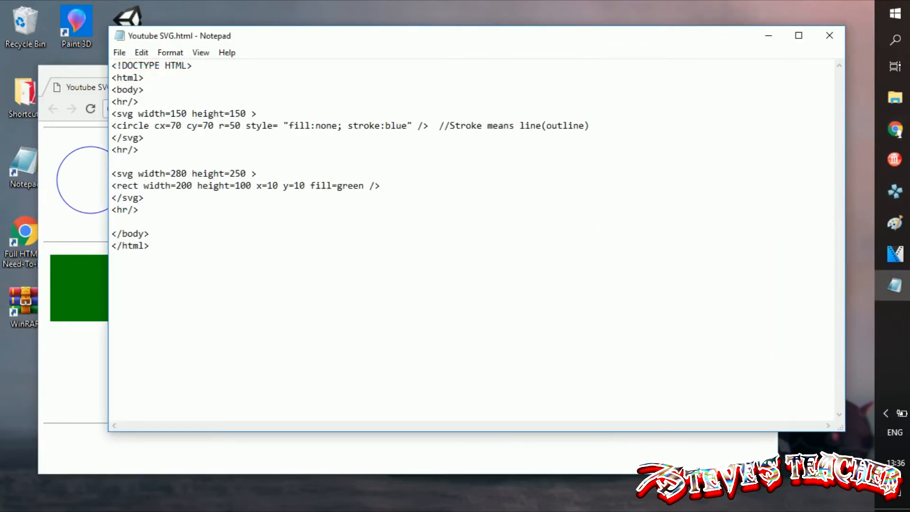
type("200")
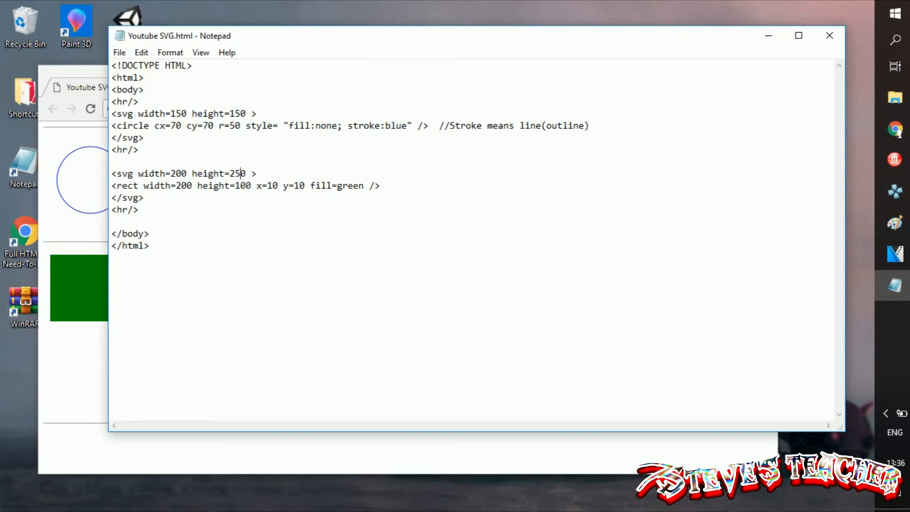
type("200")
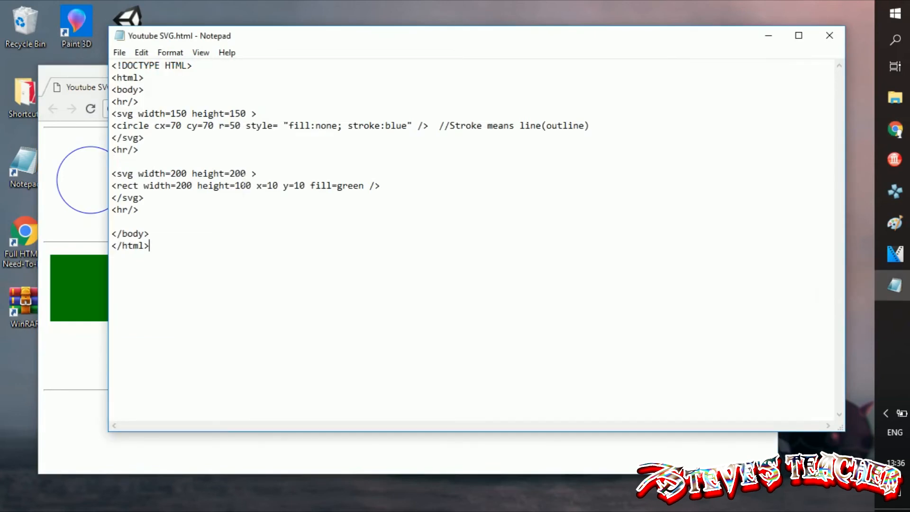
type("100")
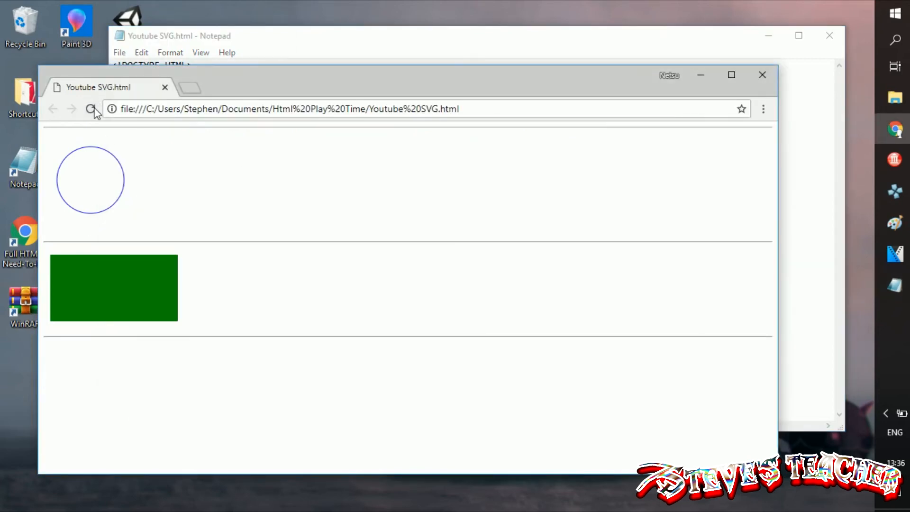
Reload the page to see the full rectangle, set the svg height to 120 and insert a blank line after </svg>.
left_click(91, 109)
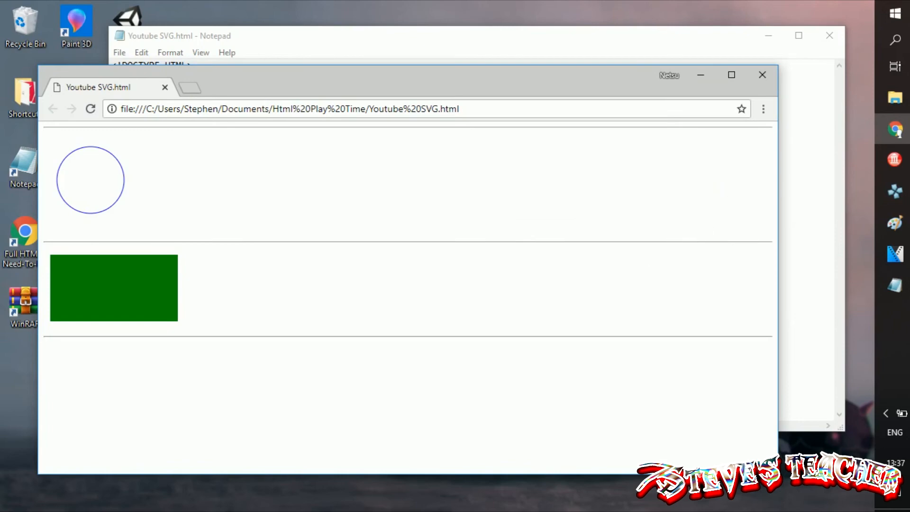
left_click(179, 35)
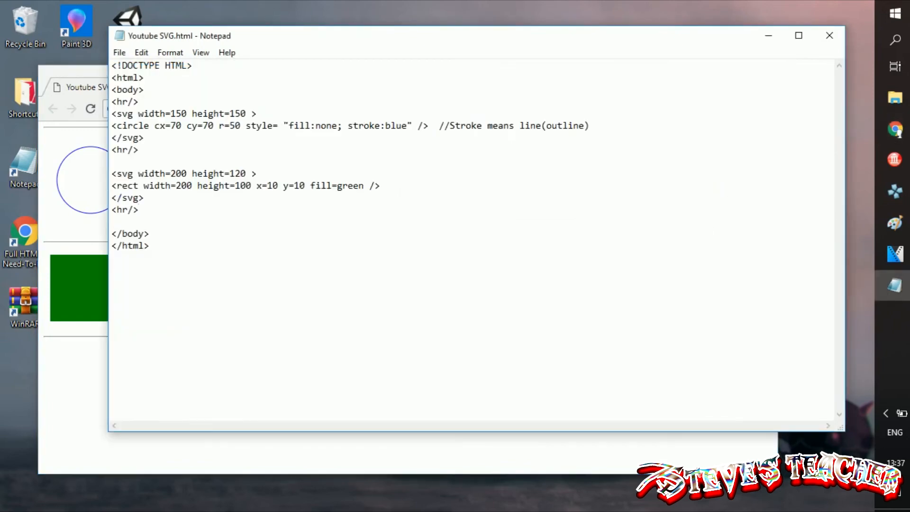
left_click(144, 197)
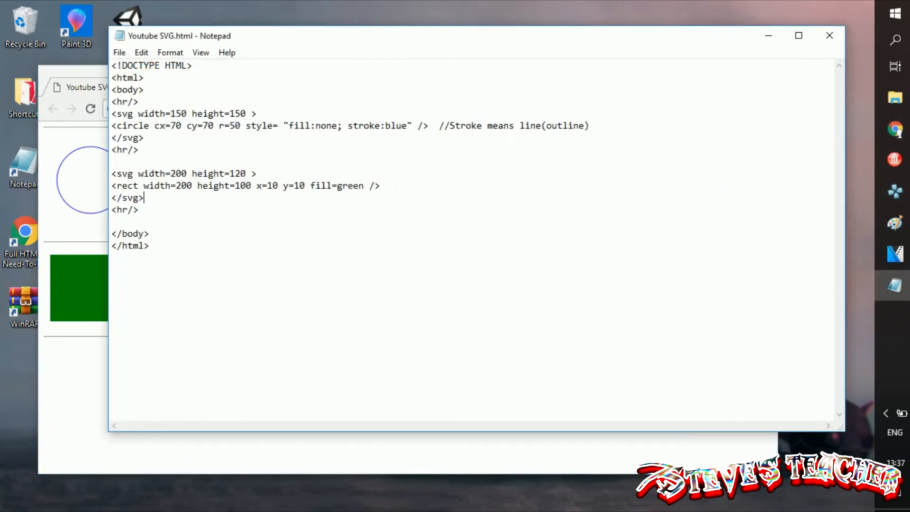
key("Enter")
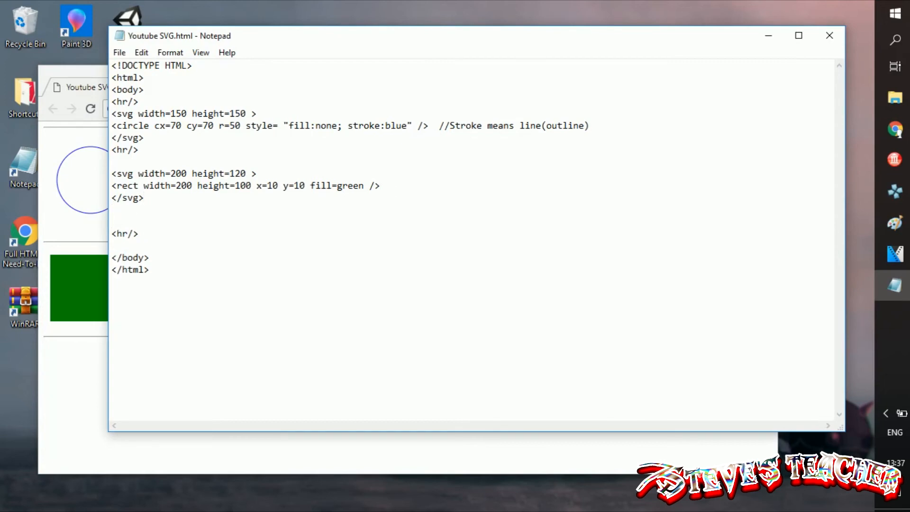
Write the comment '//Just the basic' below the rectangle's SVG and begin a second comment '//Like fo'.
left_click(112, 221)
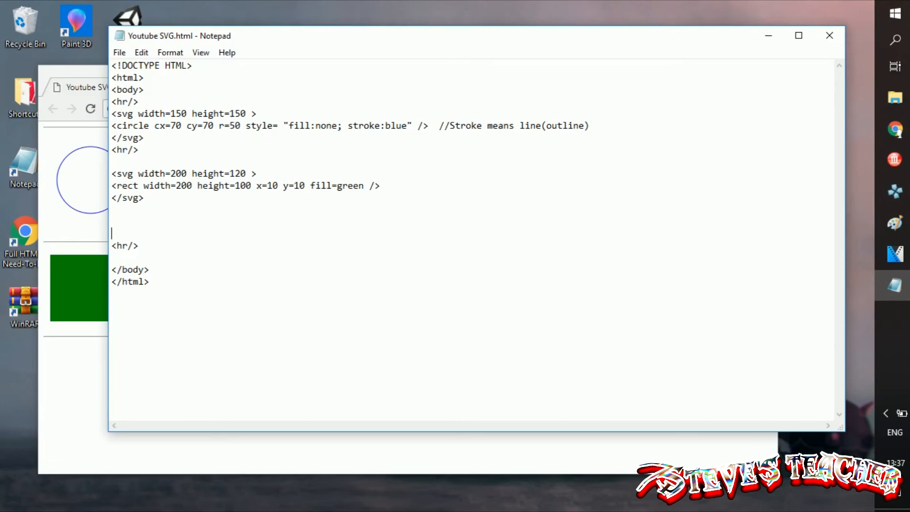
type("//Just")
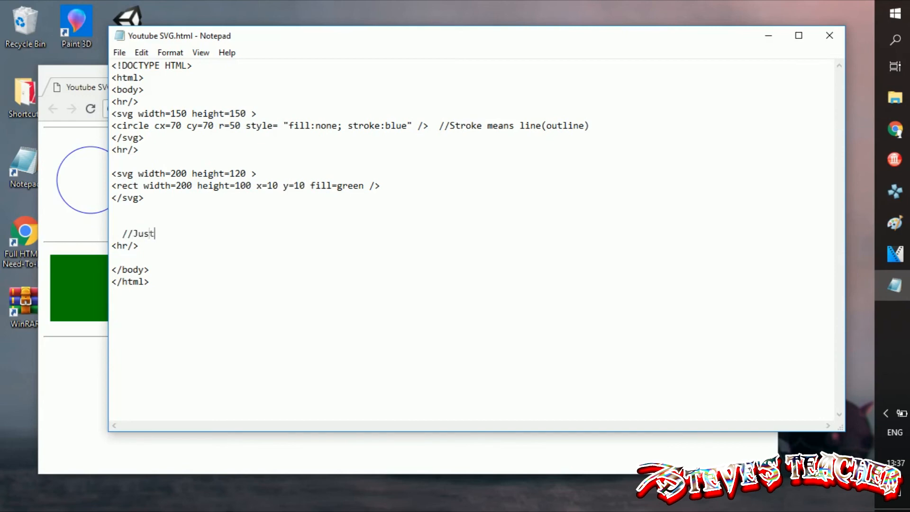
type("the basic")
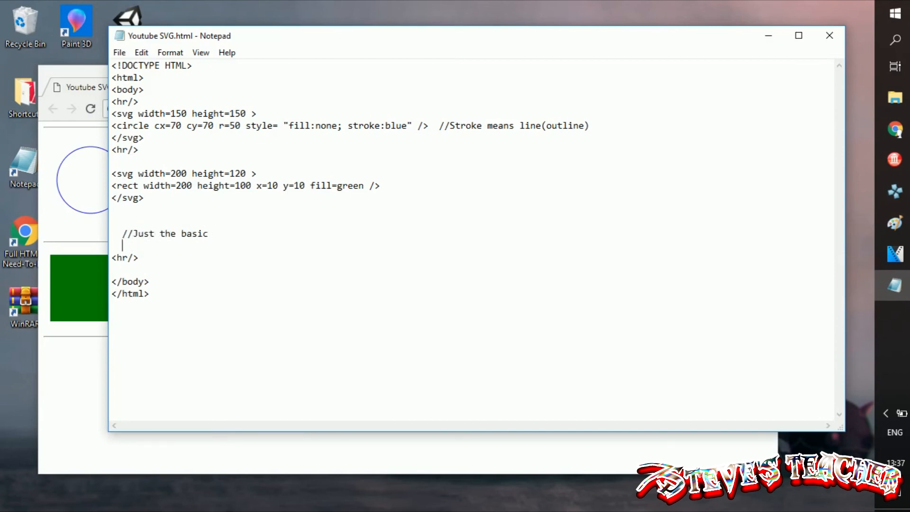
type("//")
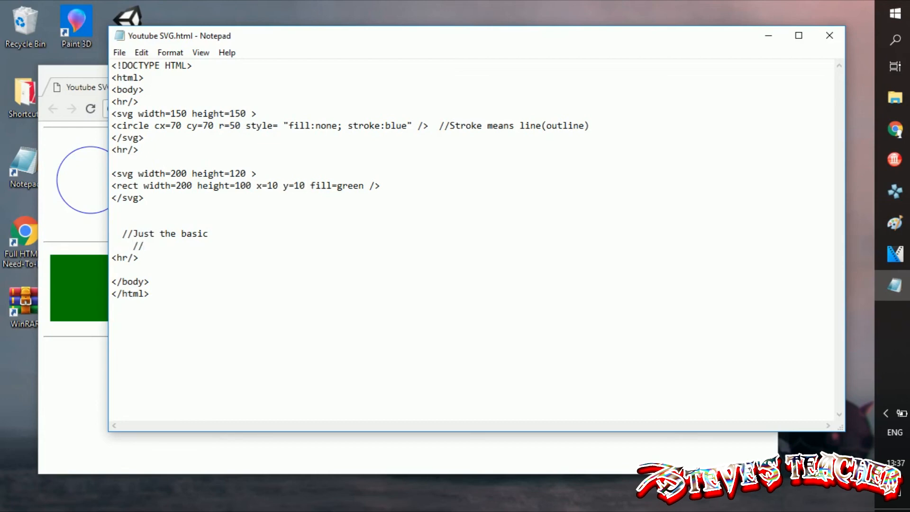
type("Like fo")
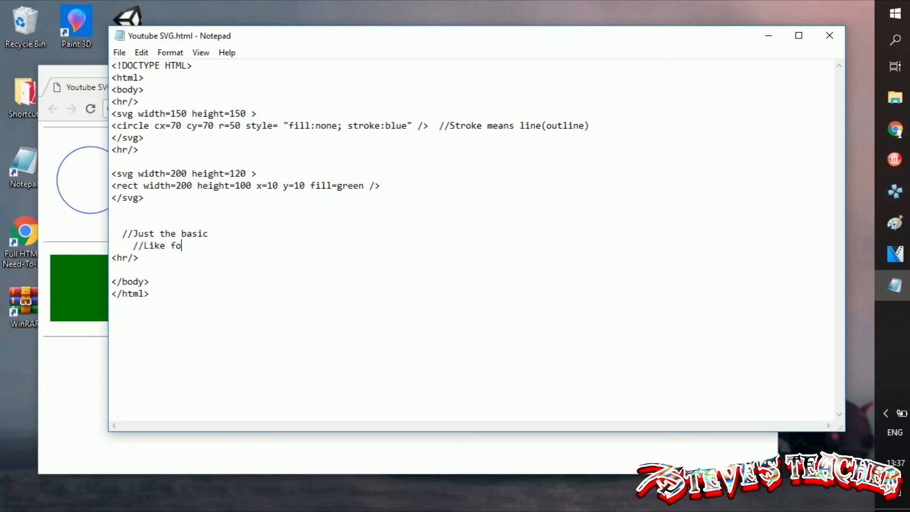